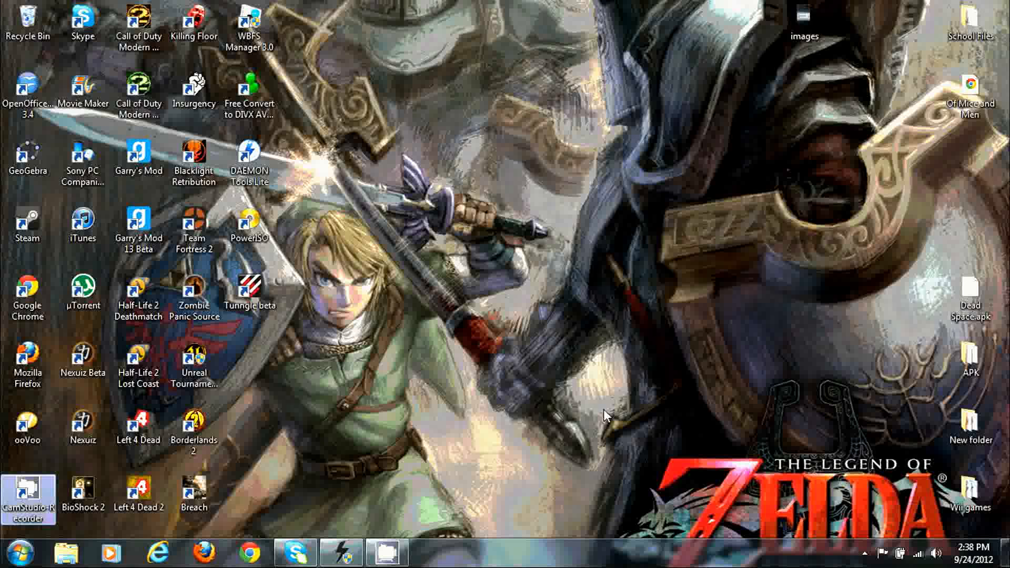
{"action": "mouse_move", "coordinate": [203, 486]}
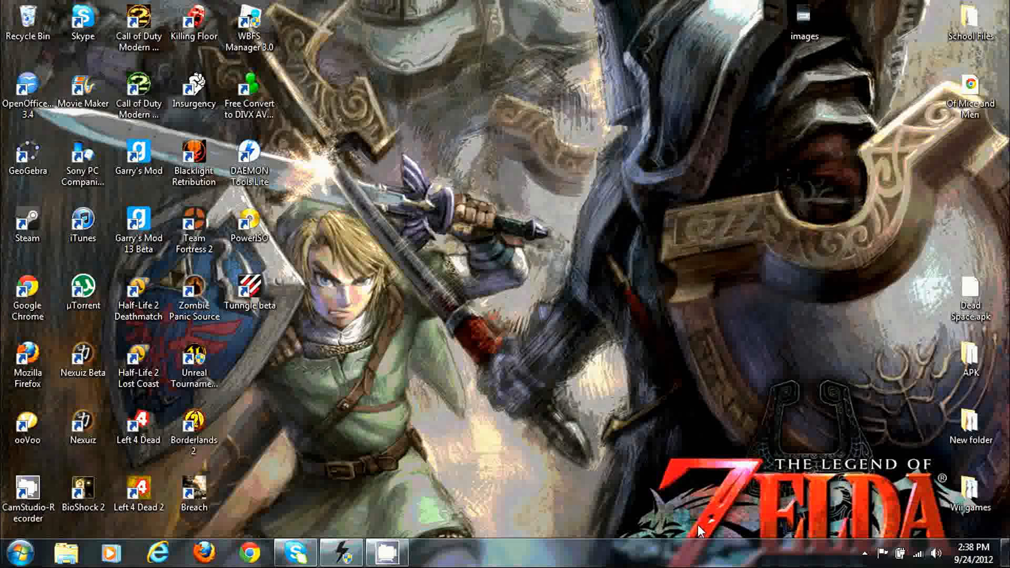
Browse to C:\Flashtool\firmwares and select the Xperia_Play 3.0.1.B.0.270 ATT firmware file
{"action": "double_click", "coordinate": [969, 424]}
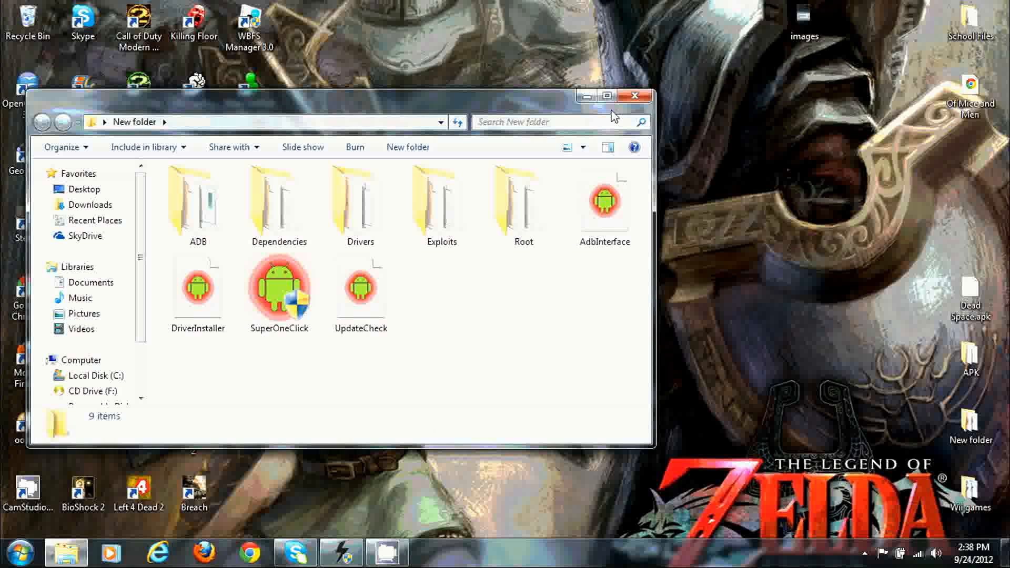
{"action": "left_click", "coordinate": [18, 553]}
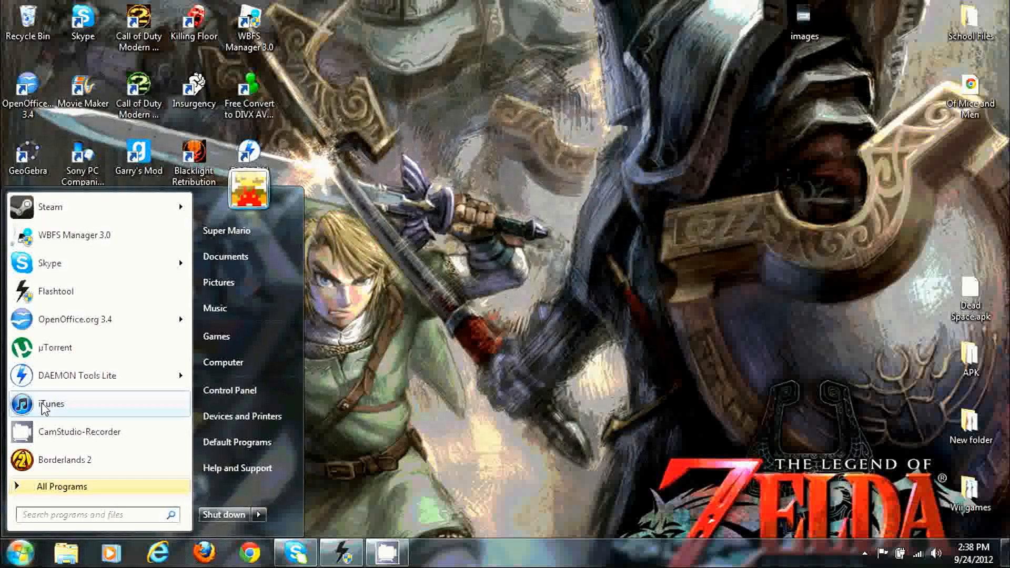
{"action": "mouse_move", "coordinate": [48, 299]}
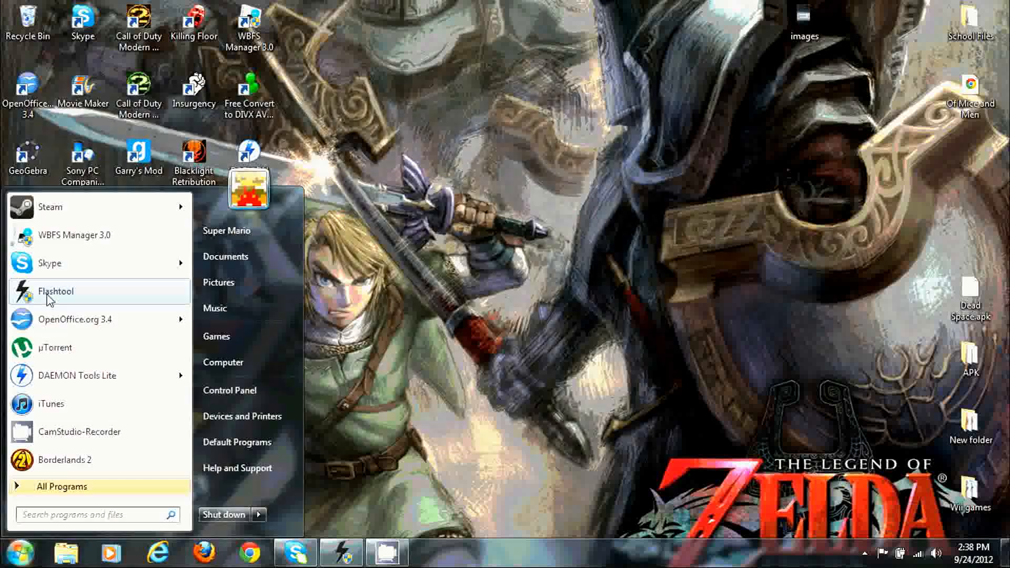
{"action": "left_click", "coordinate": [223, 362]}
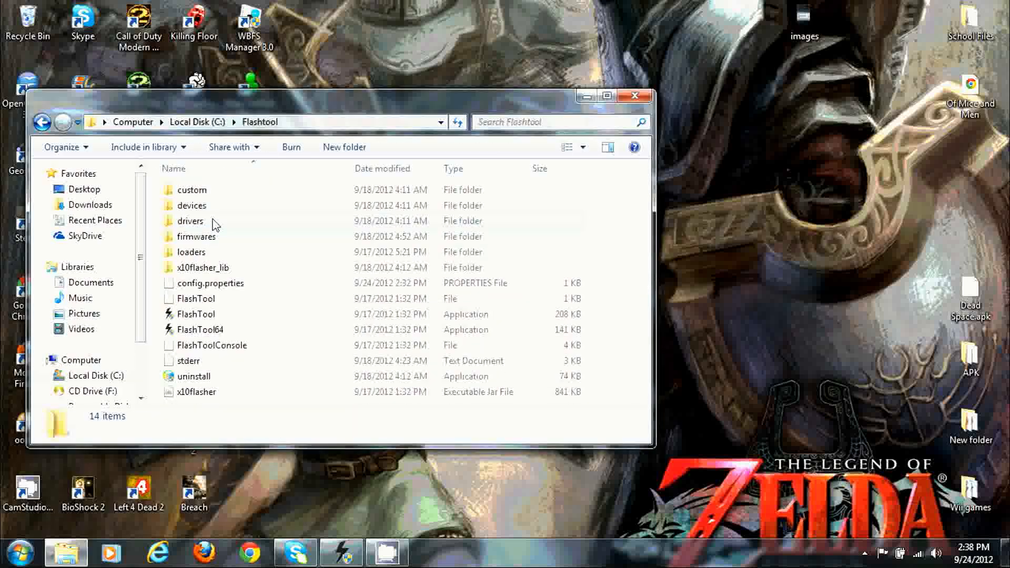
{"action": "double_click", "coordinate": [197, 236]}
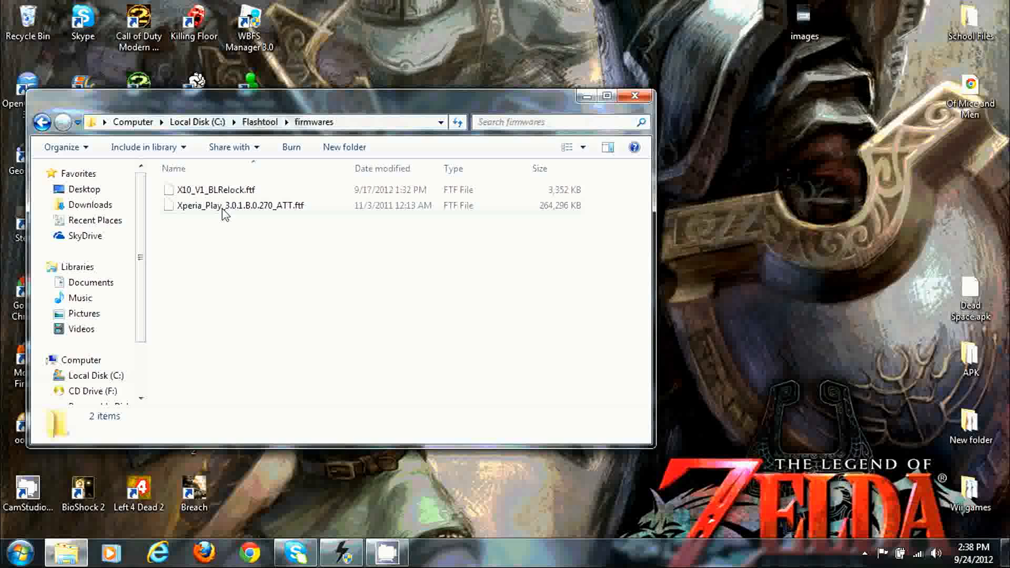
{"action": "left_click", "coordinate": [236, 205]}
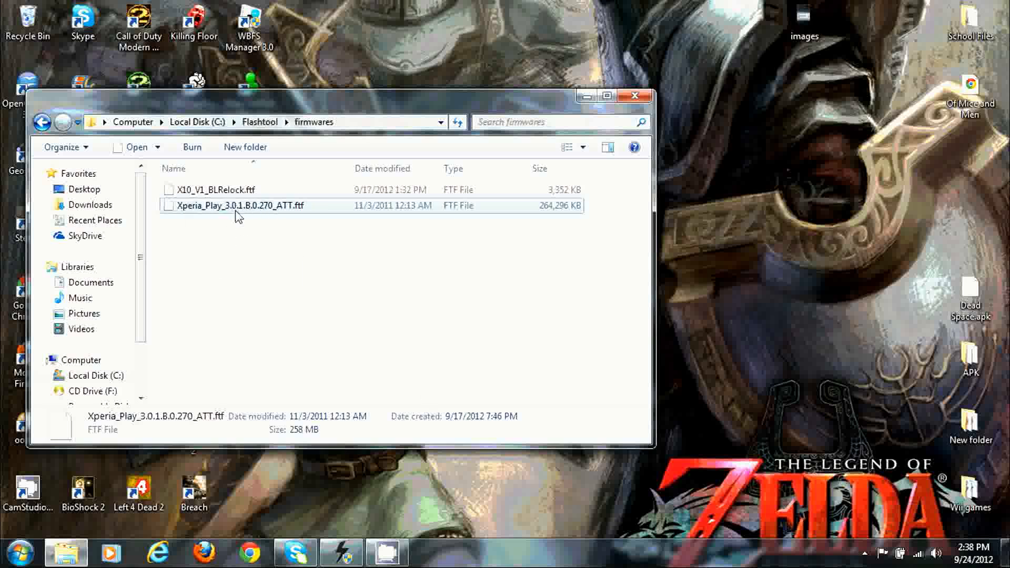
{"action": "mouse_move", "coordinate": [253, 214]}
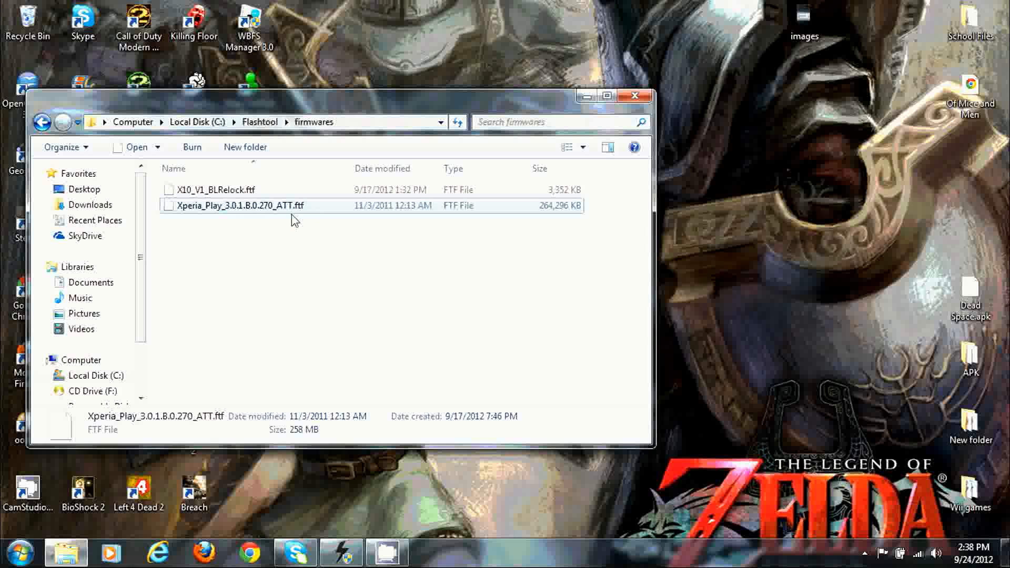
{"action": "mouse_move", "coordinate": [219, 121]}
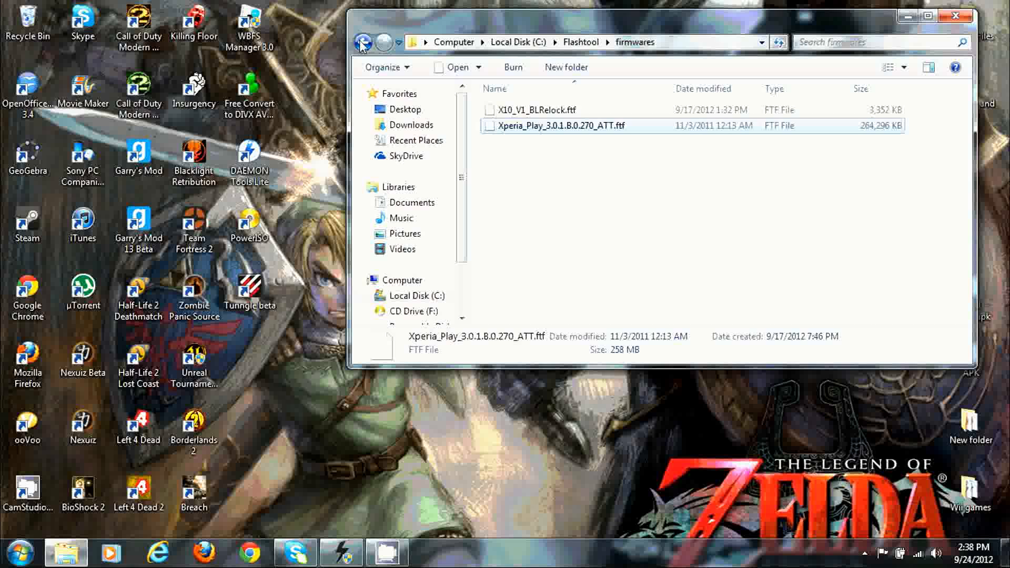
Browse to C:\Flashtool\drivers and select the Flashtool-drivers installer
{"action": "left_click", "coordinate": [362, 42]}
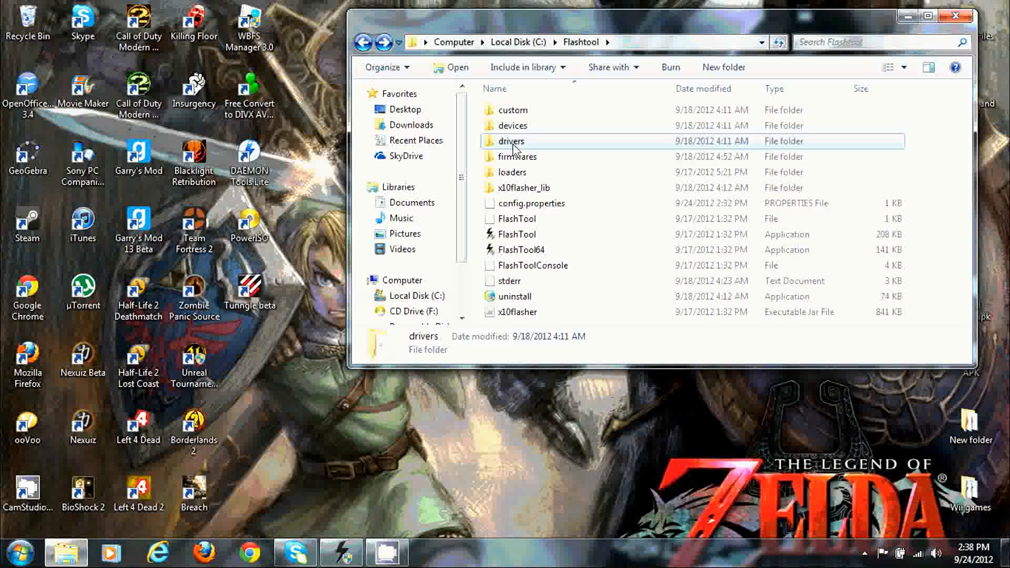
{"action": "left_click", "coordinate": [956, 16]}
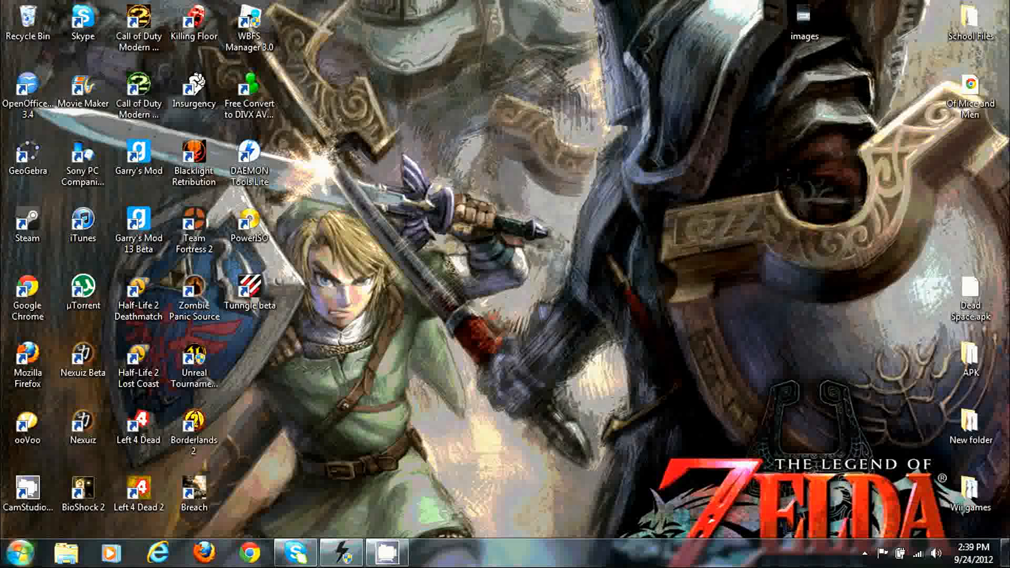
{"action": "left_click", "coordinate": [65, 552]}
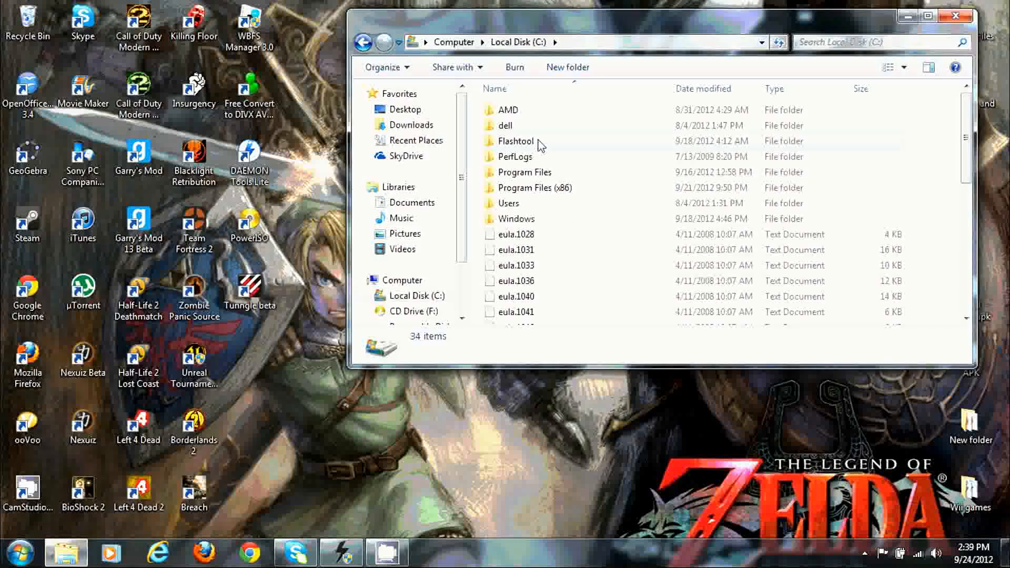
{"action": "mouse_move", "coordinate": [509, 211]}
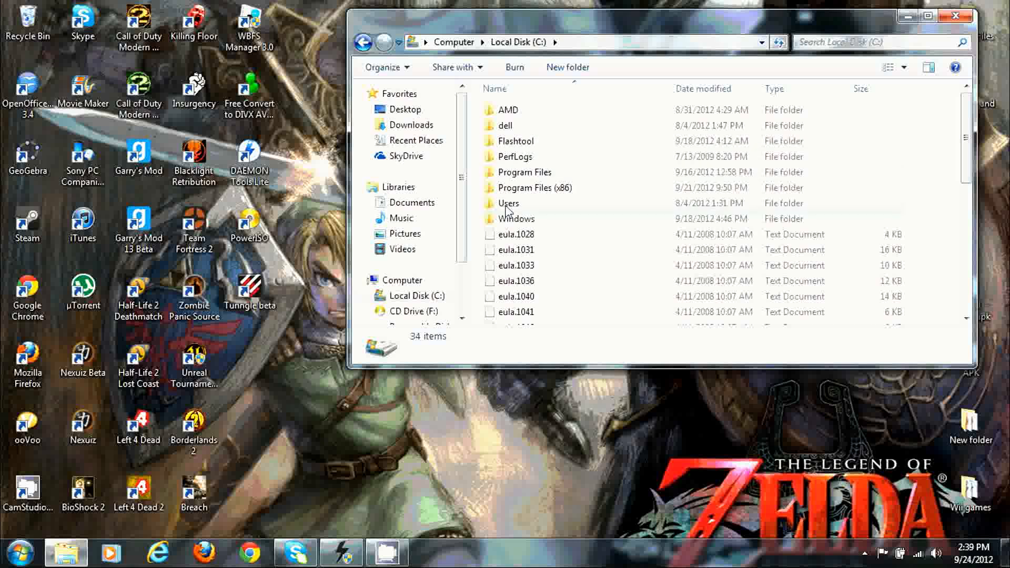
{"action": "double_click", "coordinate": [520, 140]}
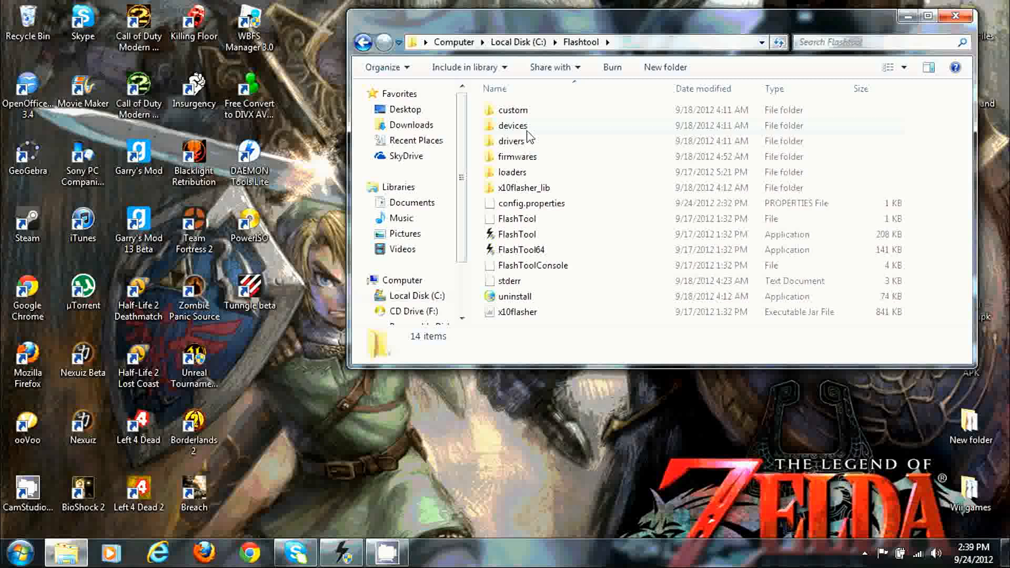
{"action": "double_click", "coordinate": [513, 141]}
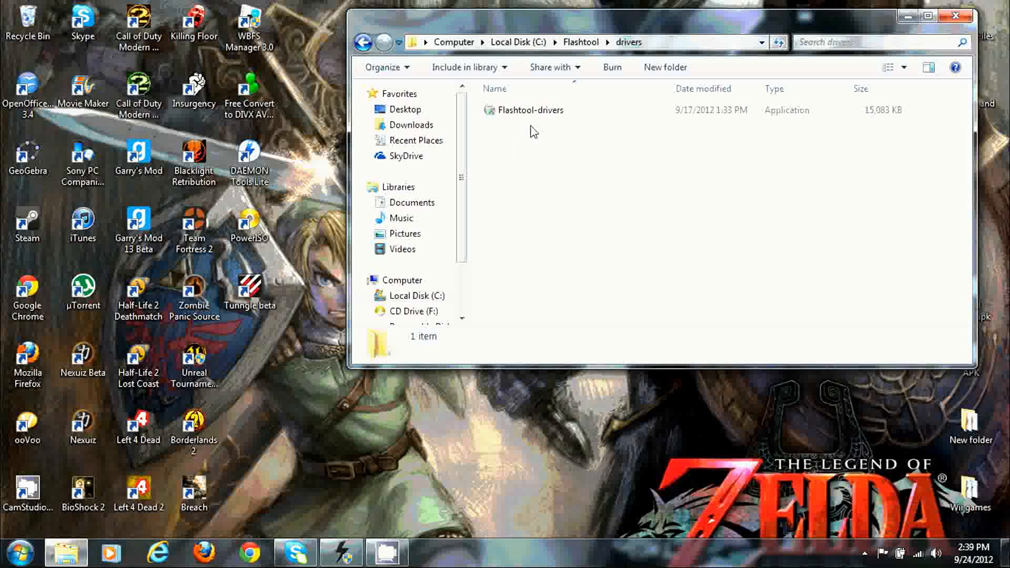
{"action": "left_click", "coordinate": [529, 110]}
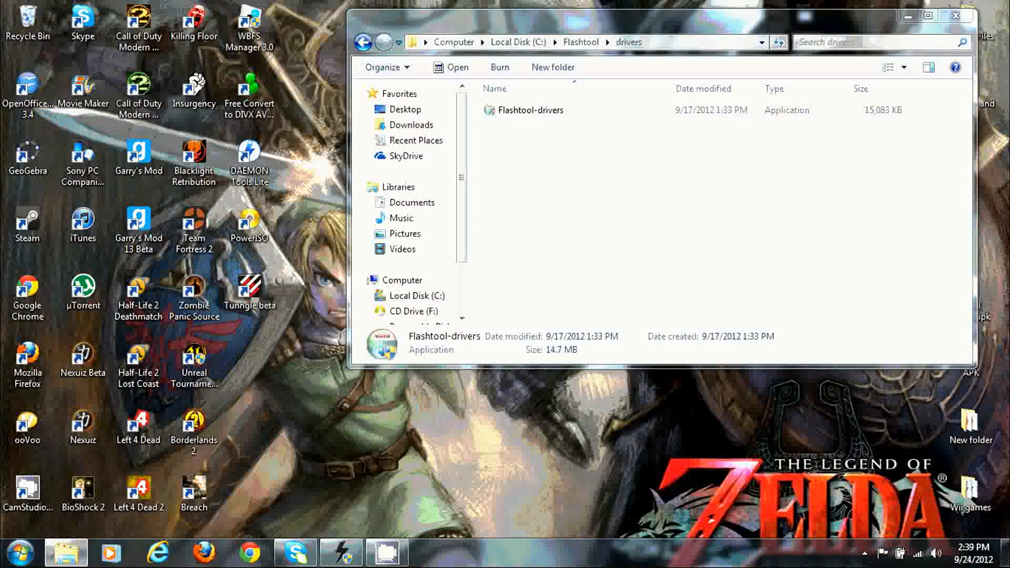
{"action": "double_click", "coordinate": [530, 109]}
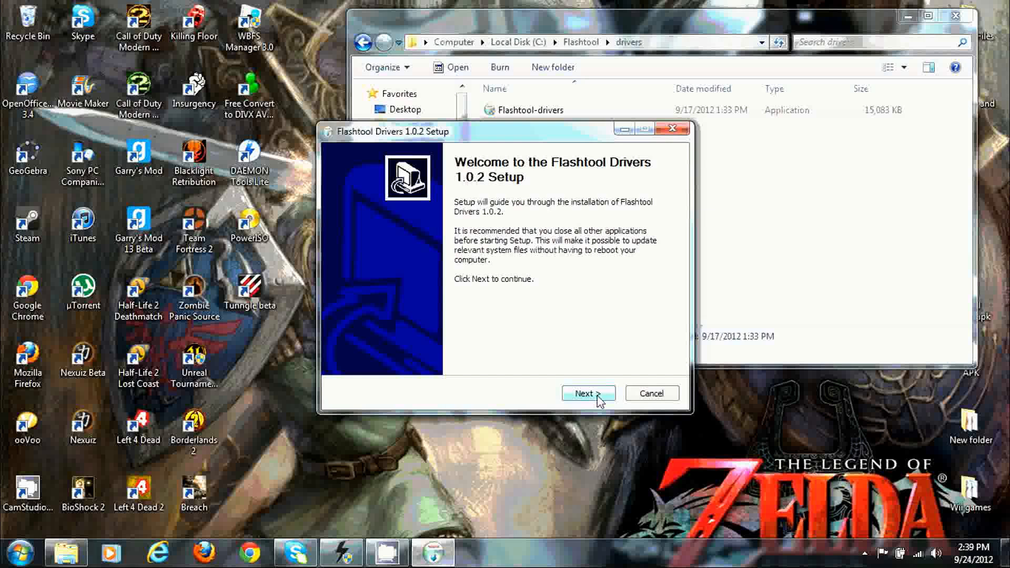
{"action": "left_click", "coordinate": [587, 392]}
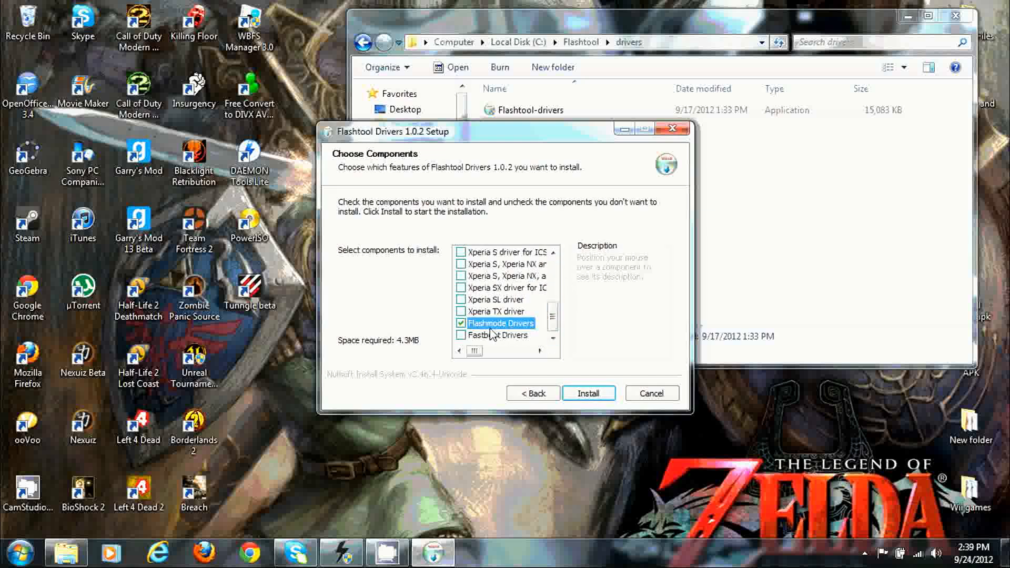
{"action": "left_click", "coordinate": [460, 335]}
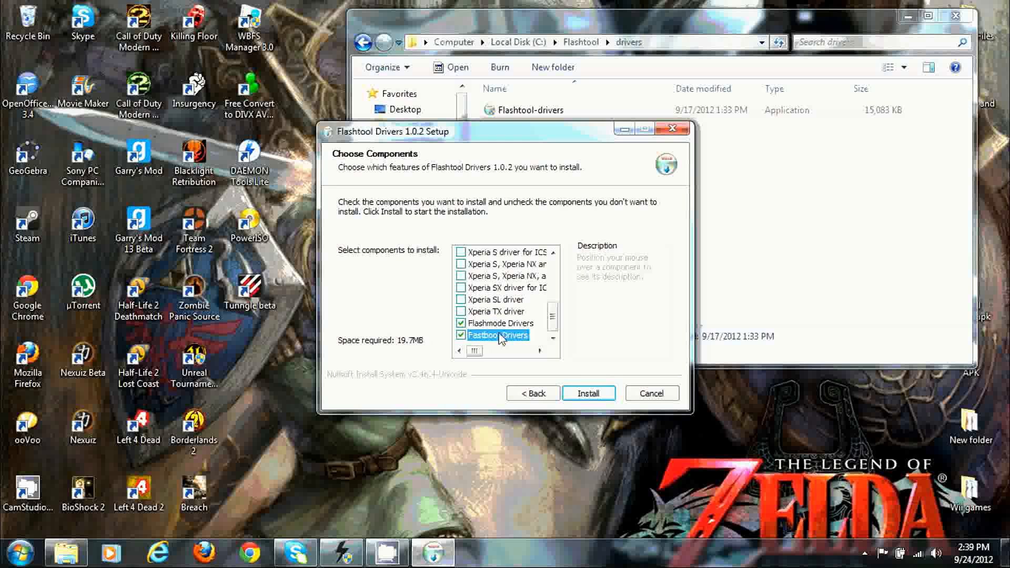
{"action": "scroll", "scroll_direction": "down", "scroll_amount": 3}
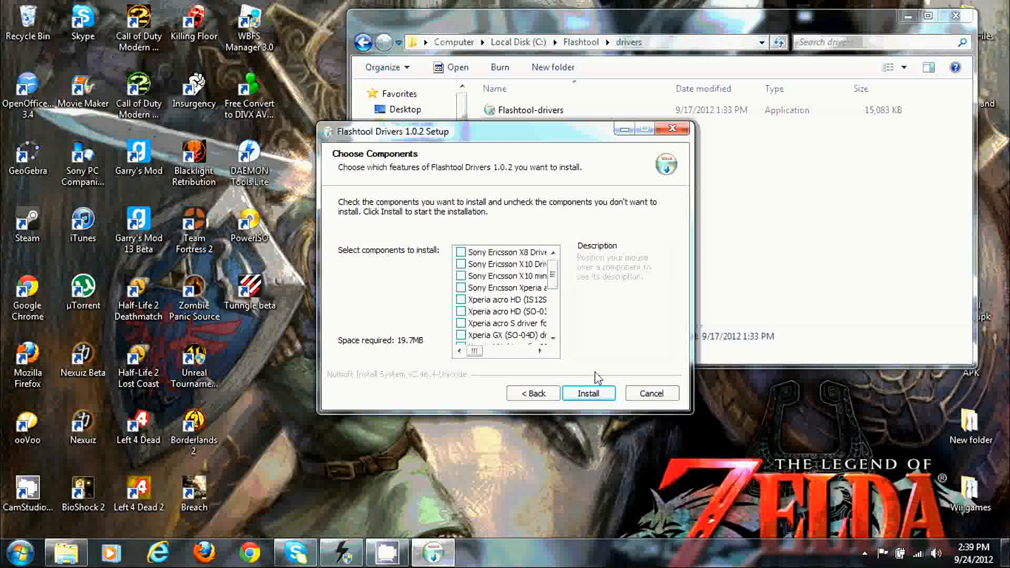
{"action": "mouse_move", "coordinate": [36, 6]}
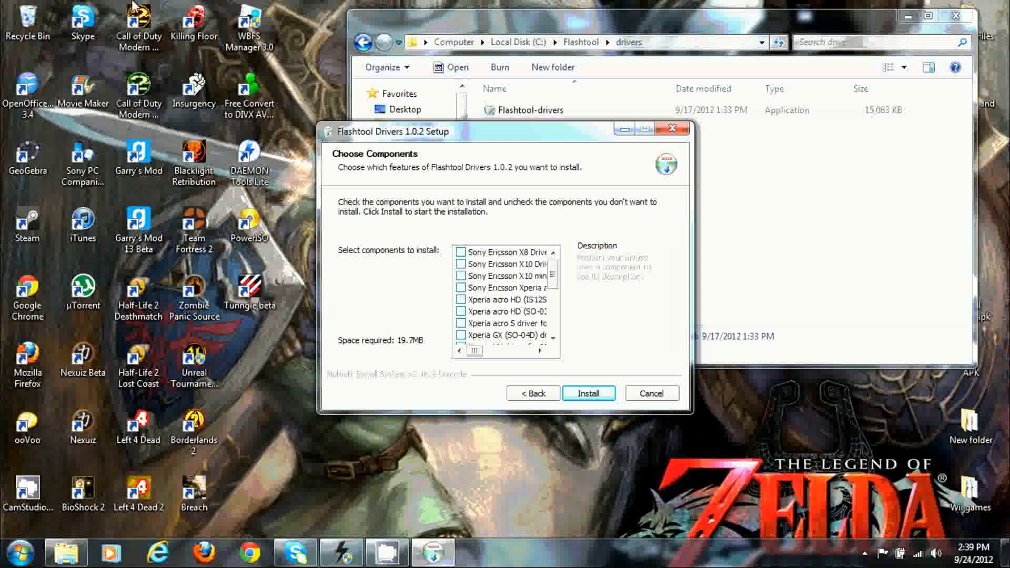
{"action": "mouse_move", "coordinate": [657, 141]}
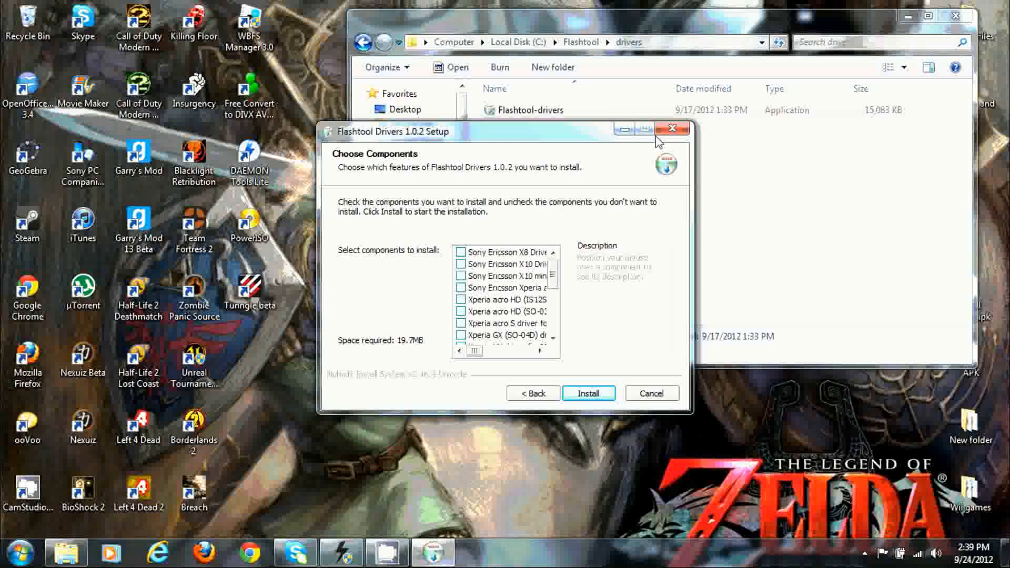
{"action": "left_click", "coordinate": [672, 129]}
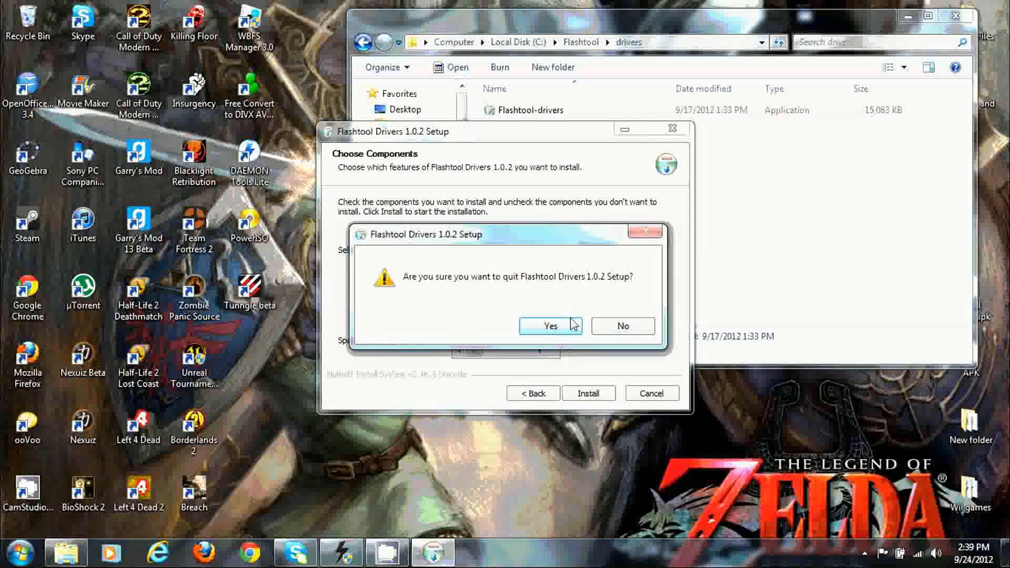
{"action": "left_click", "coordinate": [549, 326]}
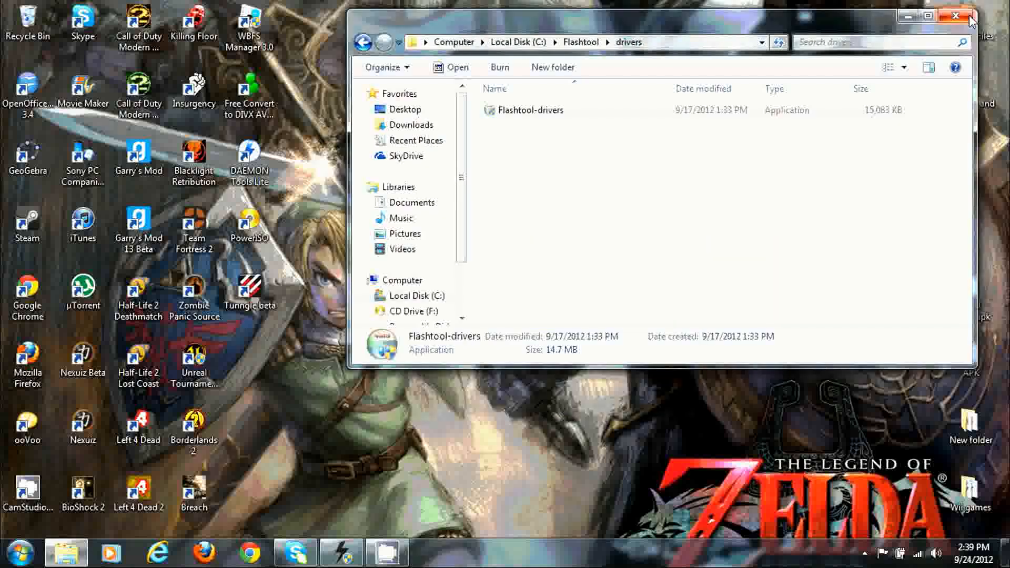
{"action": "mouse_move", "coordinate": [296, 36]}
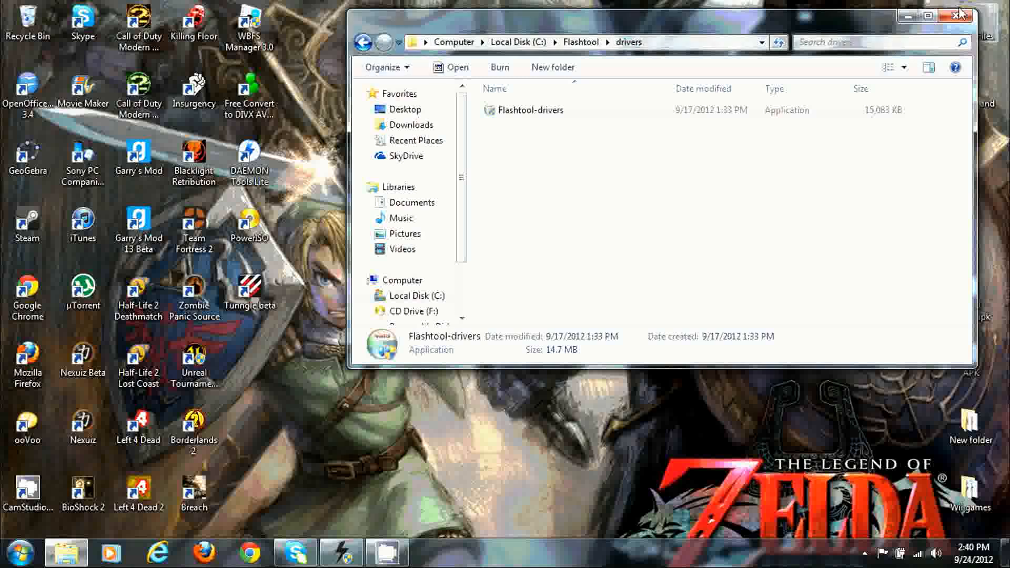
Launch Flashtool from the Start menu, review the R800 'Root Access Allowed' log, then minimize it
{"action": "left_click", "coordinate": [959, 16]}
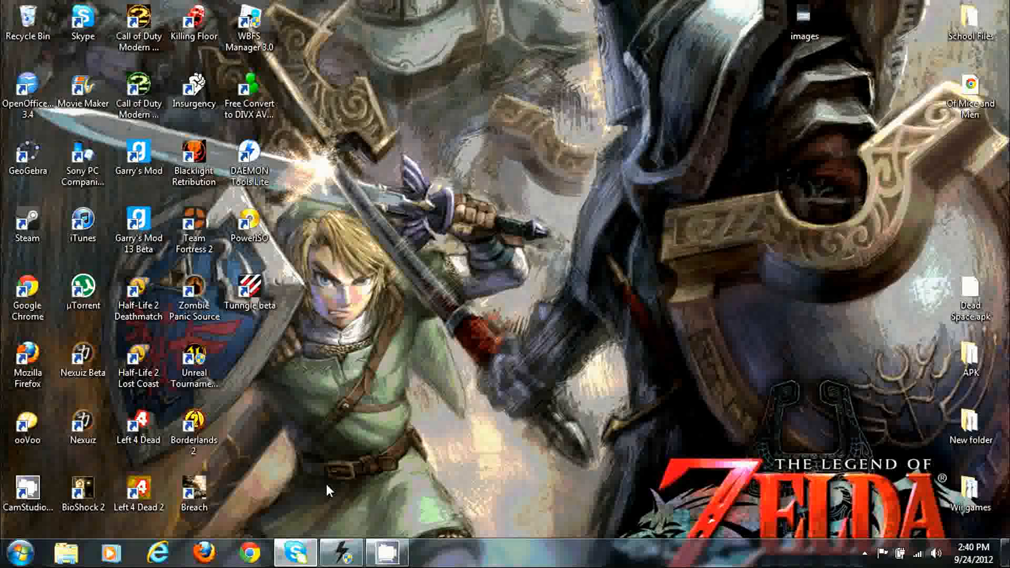
{"action": "left_click", "coordinate": [15, 552]}
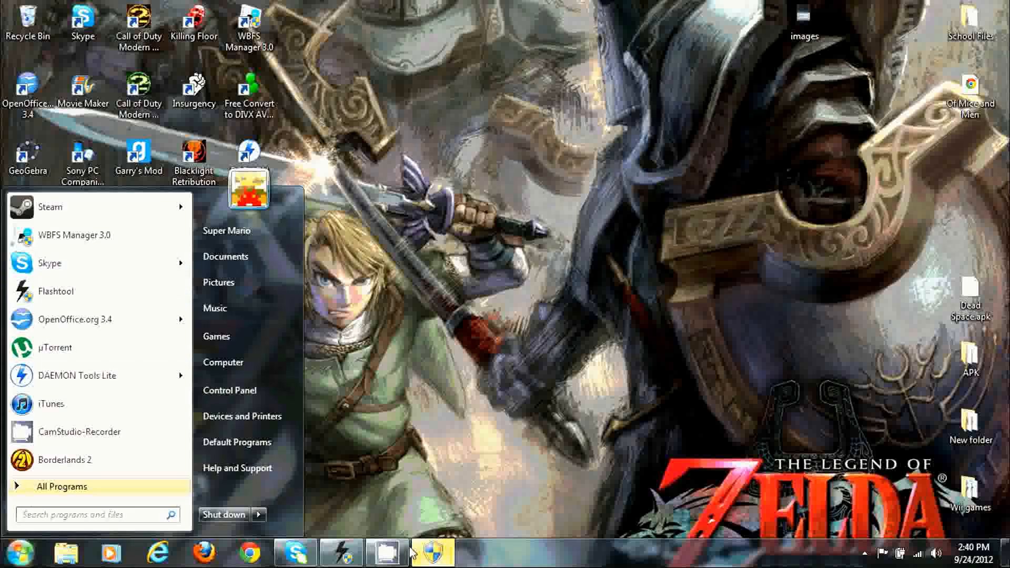
{"action": "left_click", "coordinate": [252, 386]}
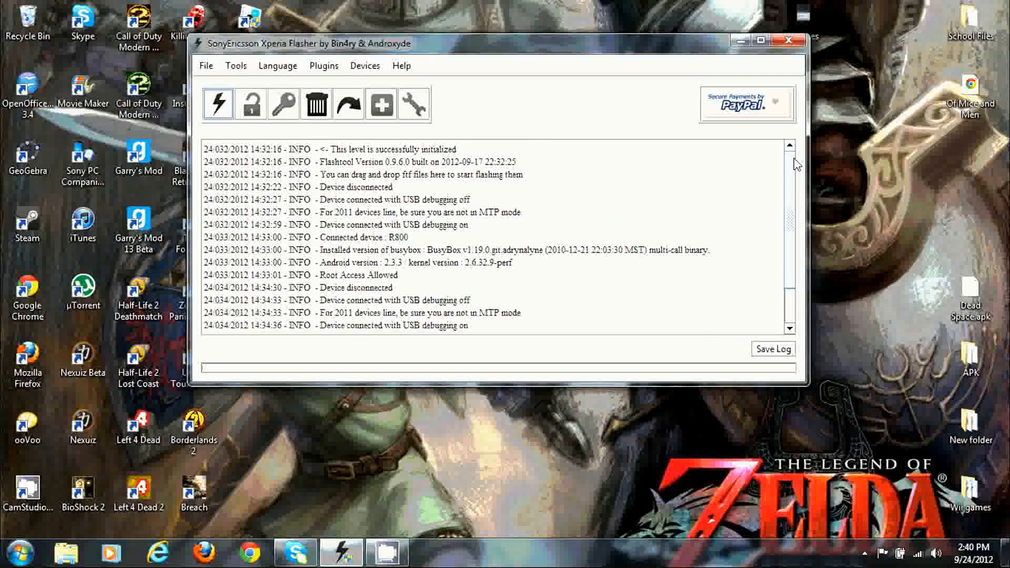
{"action": "scroll", "scroll_direction": "down", "scroll_amount": 3}
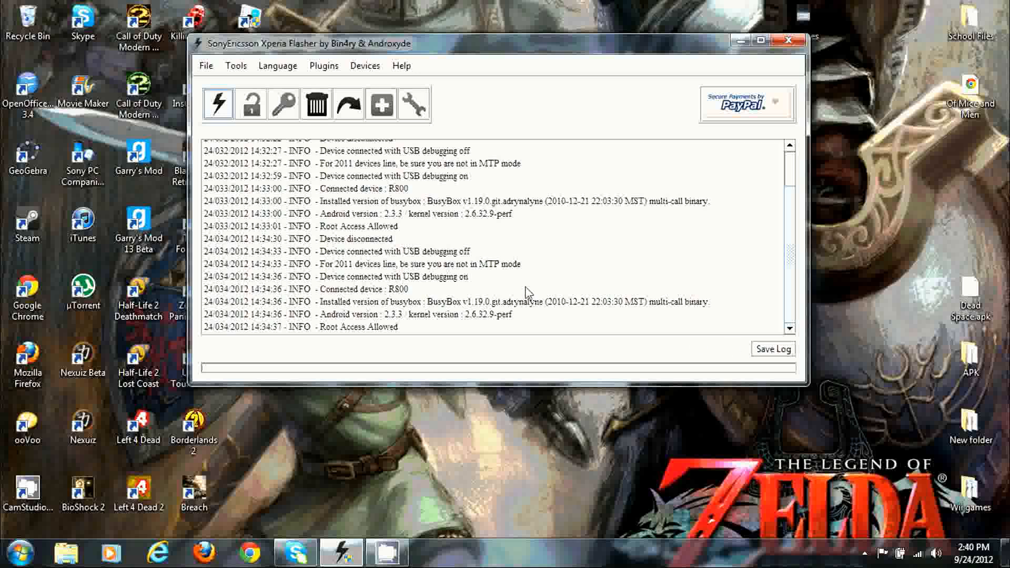
{"action": "mouse_move", "coordinate": [325, 277]}
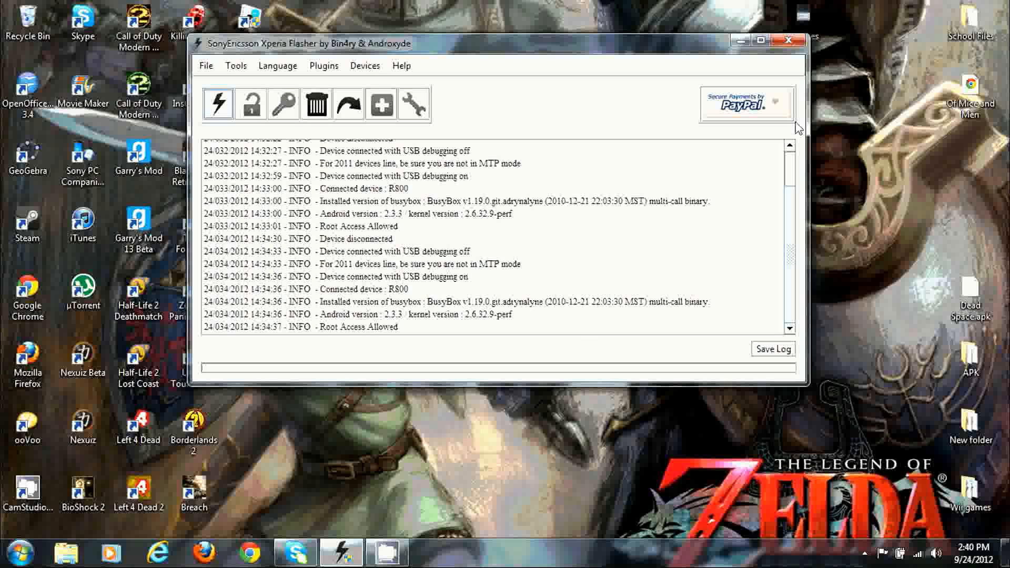
{"action": "mouse_move", "coordinate": [415, 303]}
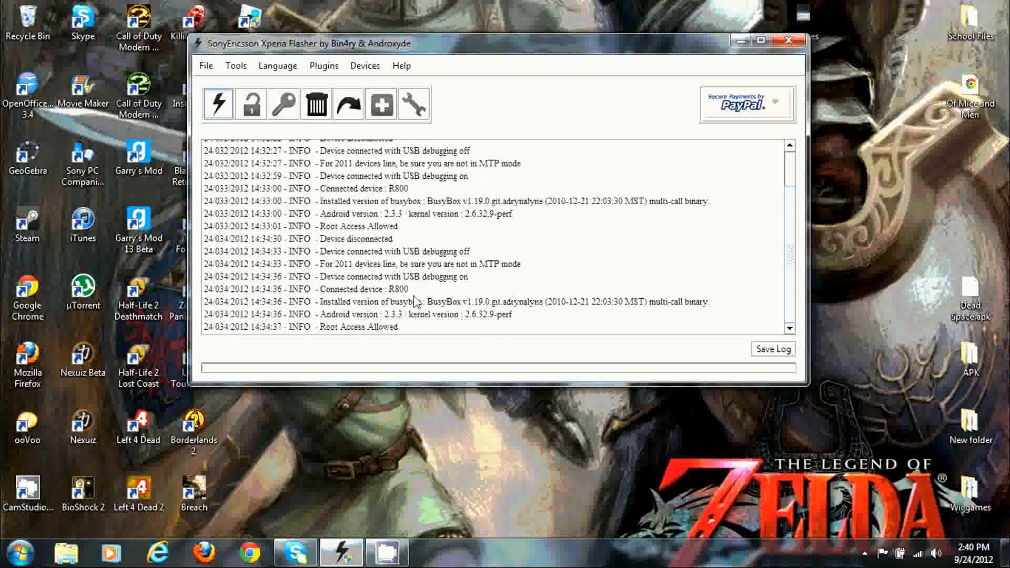
{"action": "mouse_move", "coordinate": [327, 293]}
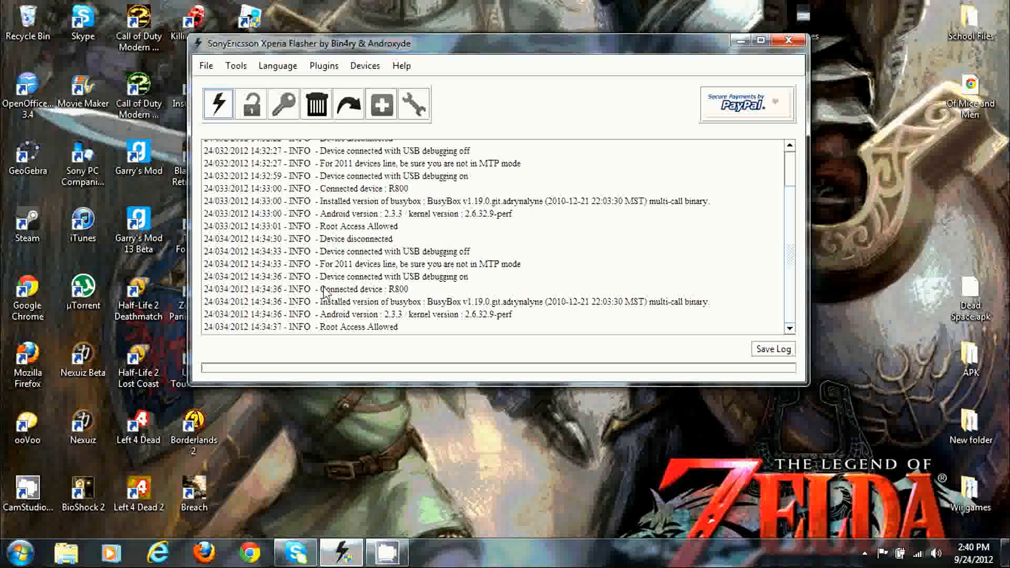
{"action": "mouse_move", "coordinate": [404, 306]}
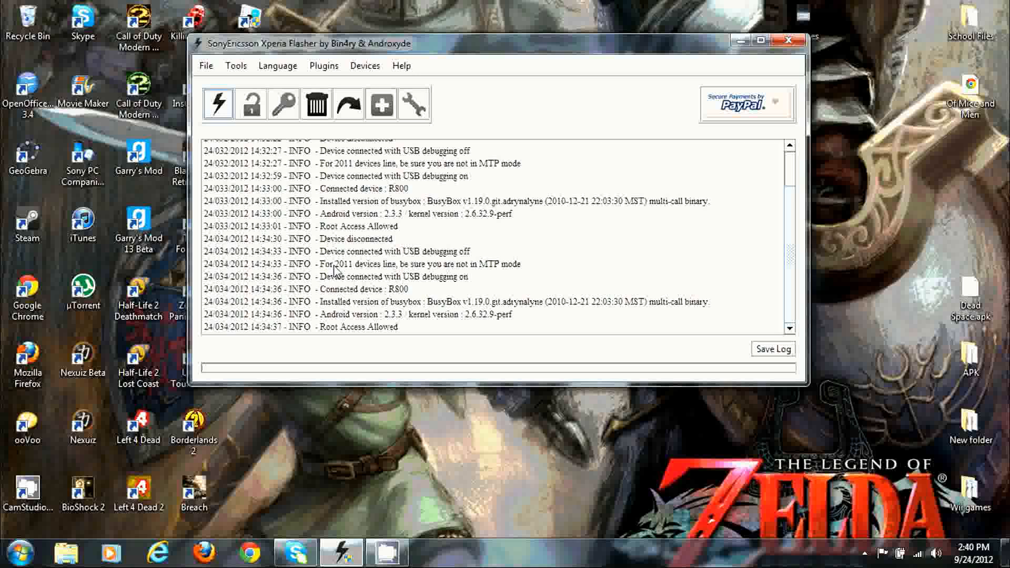
{"action": "mouse_move", "coordinate": [409, 278]}
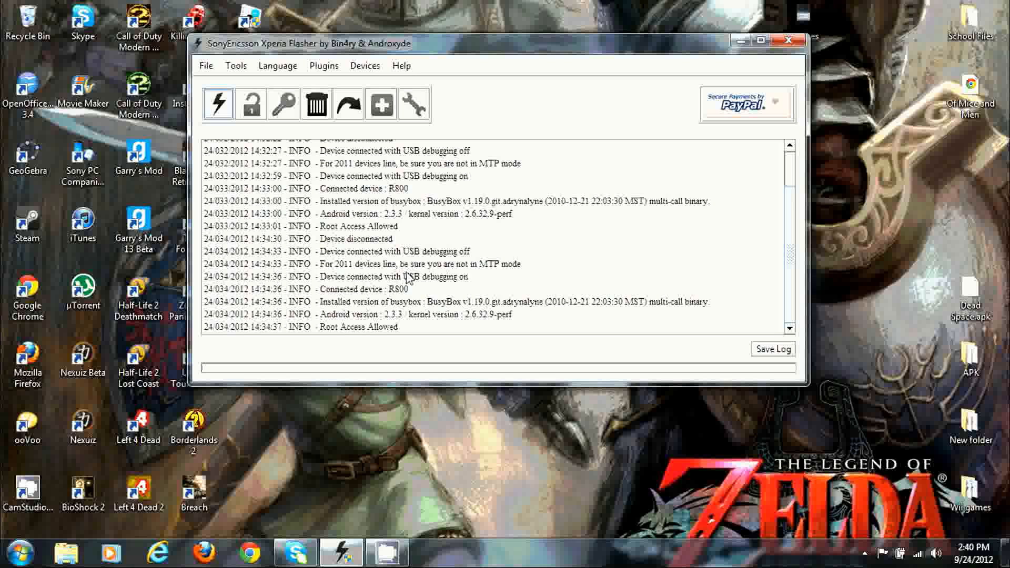
{"action": "mouse_move", "coordinate": [525, 274]}
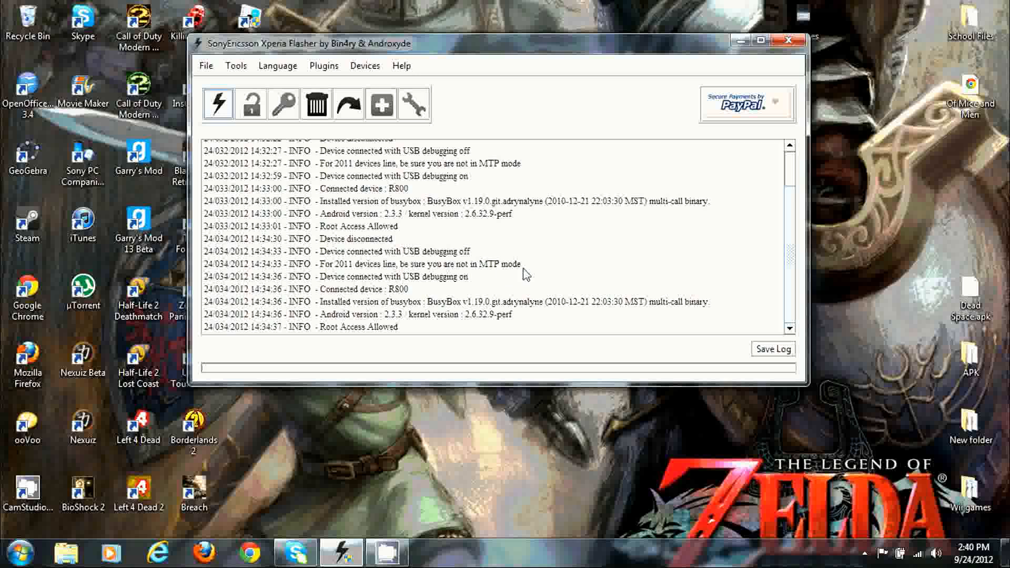
{"action": "mouse_move", "coordinate": [796, 270]}
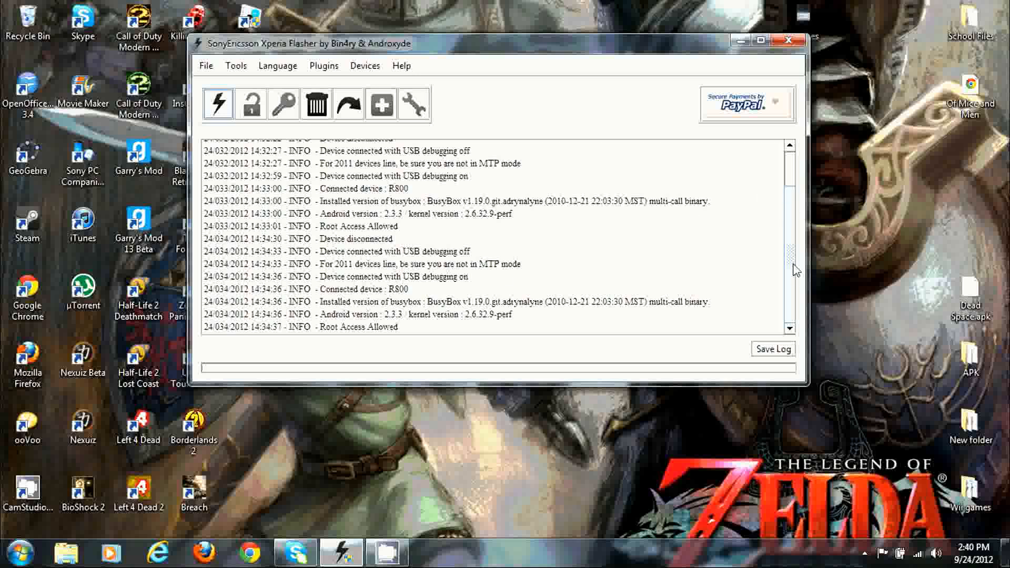
{"action": "mouse_move", "coordinate": [489, 274]}
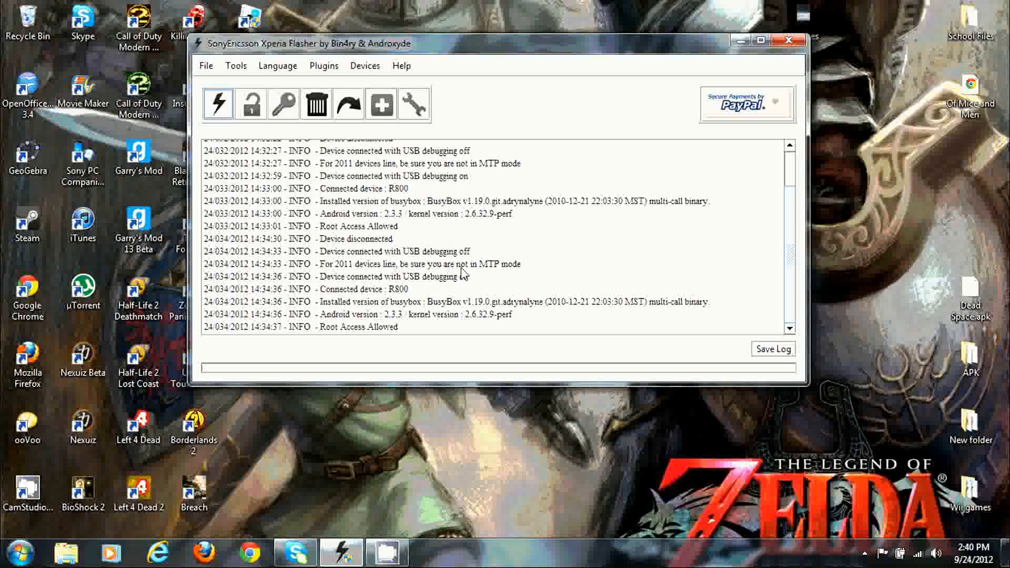
{"action": "mouse_move", "coordinate": [790, 229]}
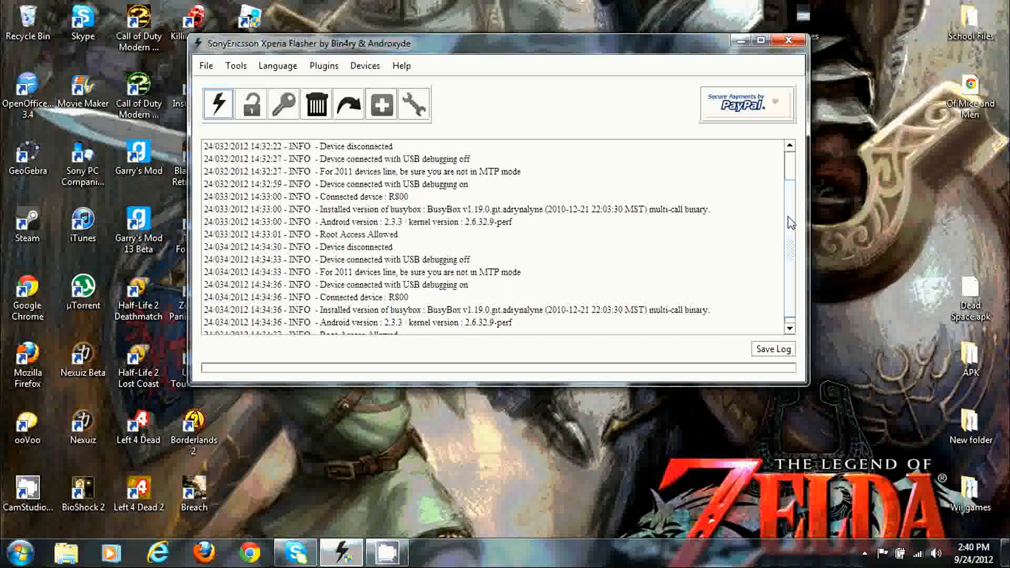
{"action": "scroll", "scroll_direction": "down", "scroll_amount": 3}
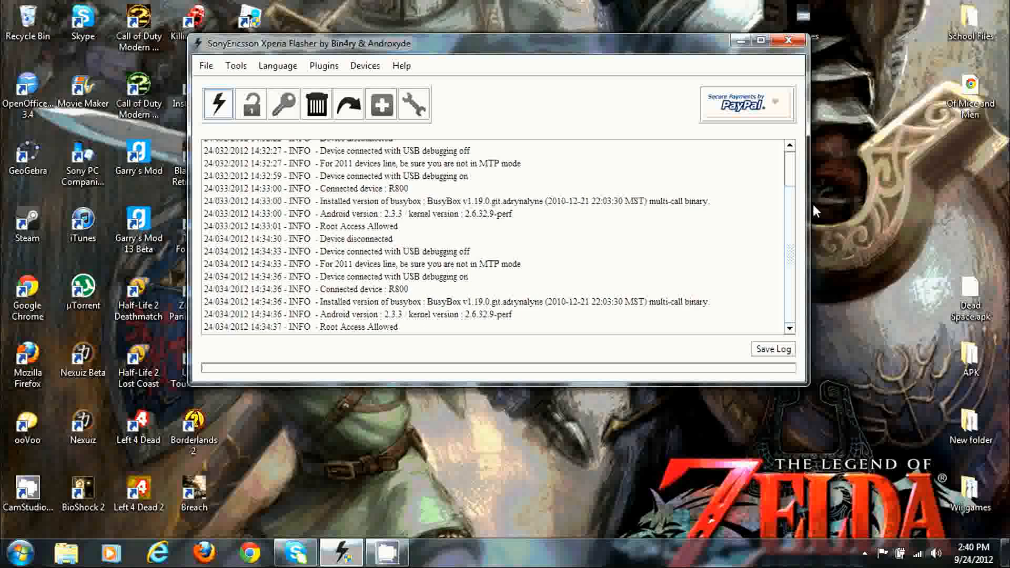
{"action": "mouse_move", "coordinate": [860, 56]}
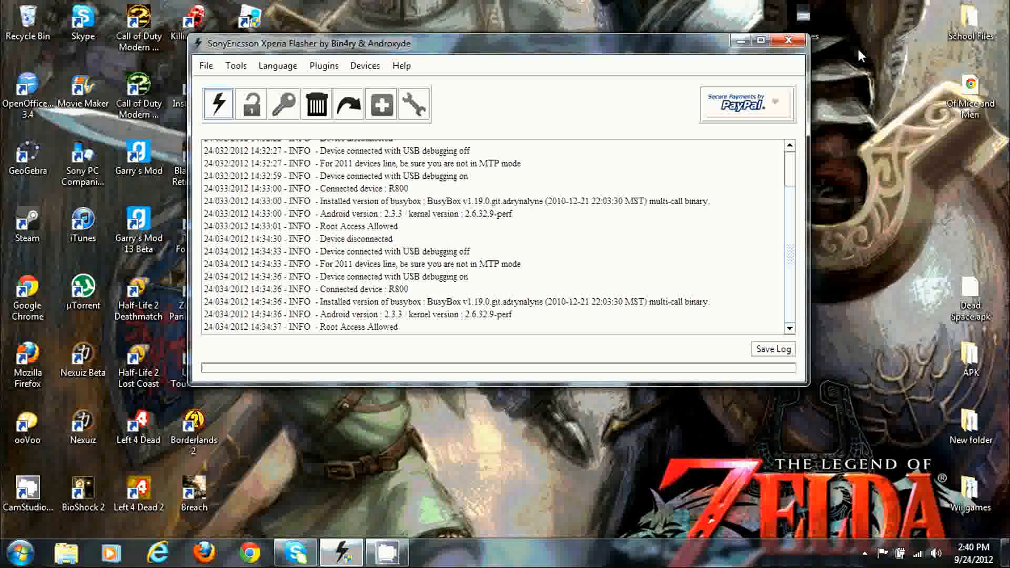
{"action": "left_click", "coordinate": [788, 41]}
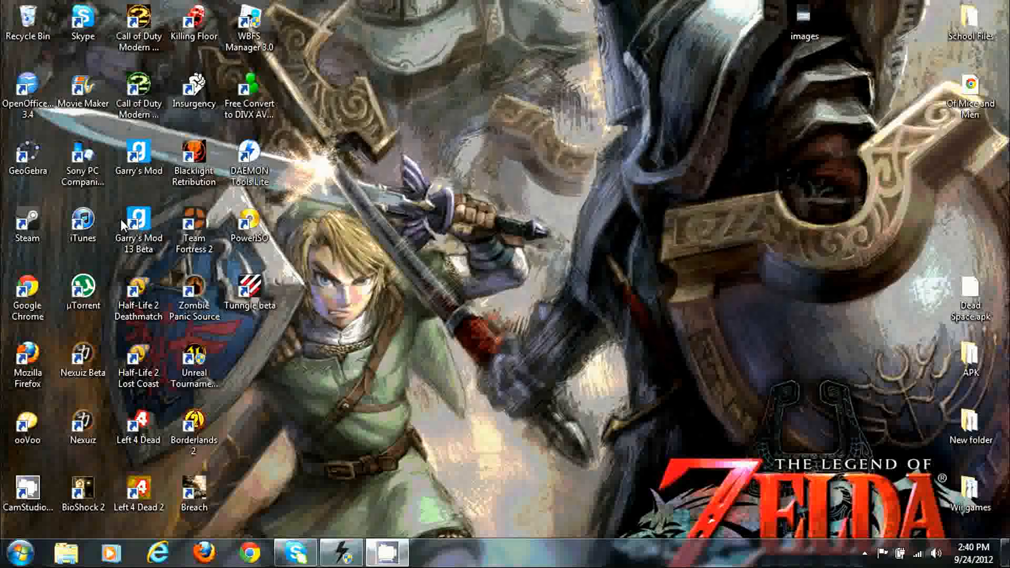
{"action": "mouse_move", "coordinate": [466, 187]}
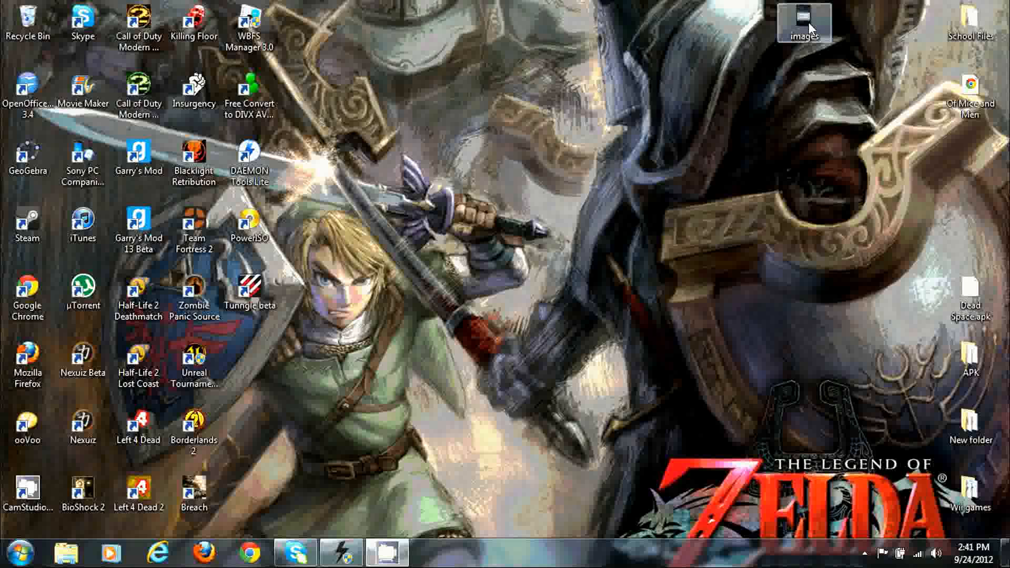
View the desktop 'images' picture of the phone's MTP/Mass storage USB mode choices
{"action": "double_click", "coordinate": [803, 22]}
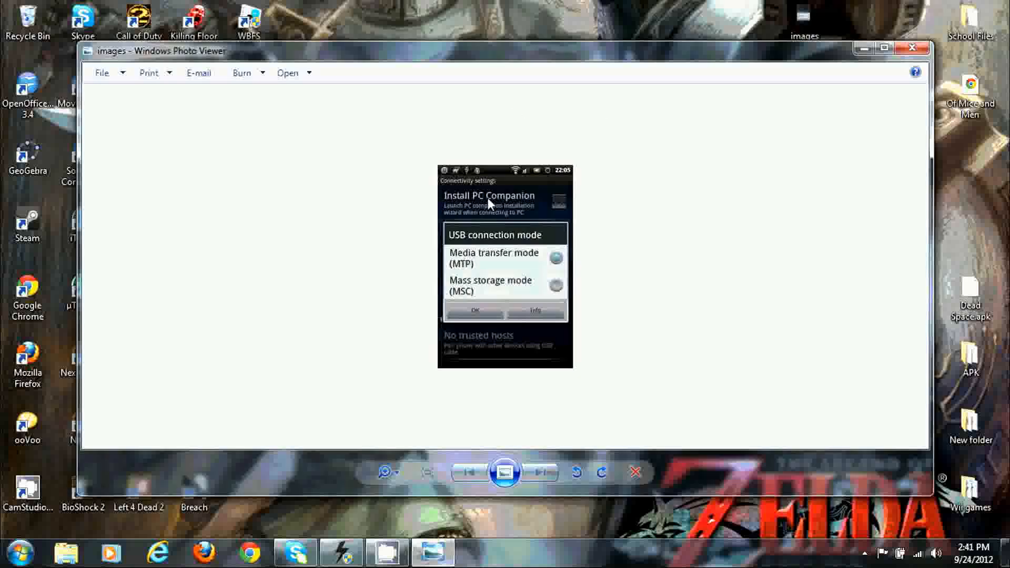
{"action": "mouse_move", "coordinate": [519, 240]}
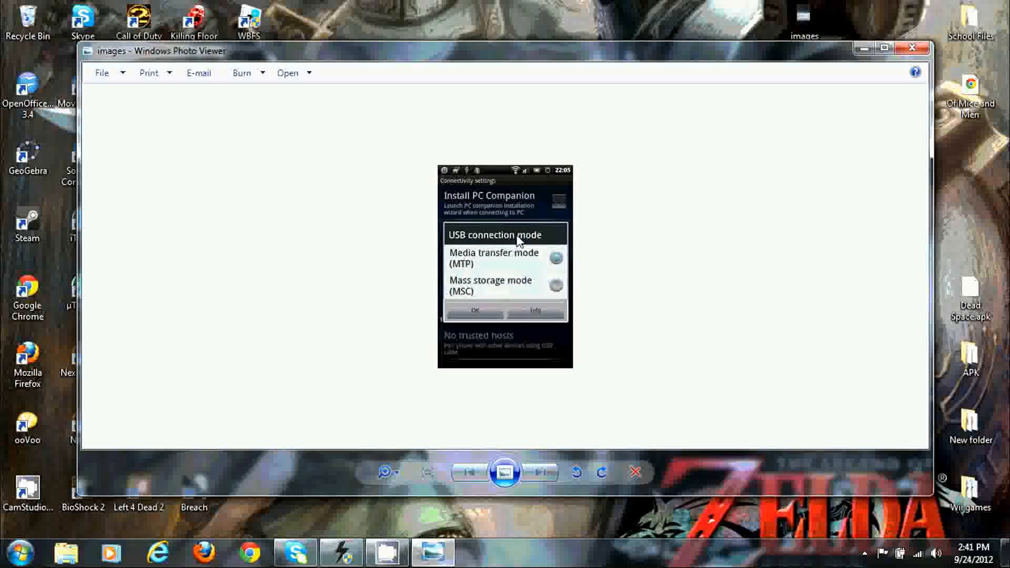
{"action": "mouse_move", "coordinate": [482, 190]}
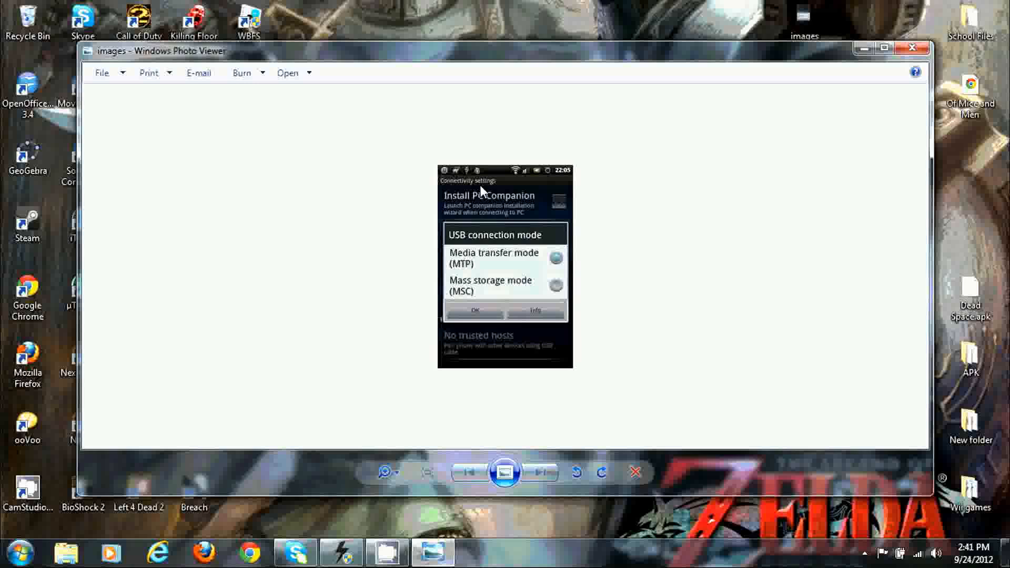
{"action": "mouse_move", "coordinate": [501, 270]}
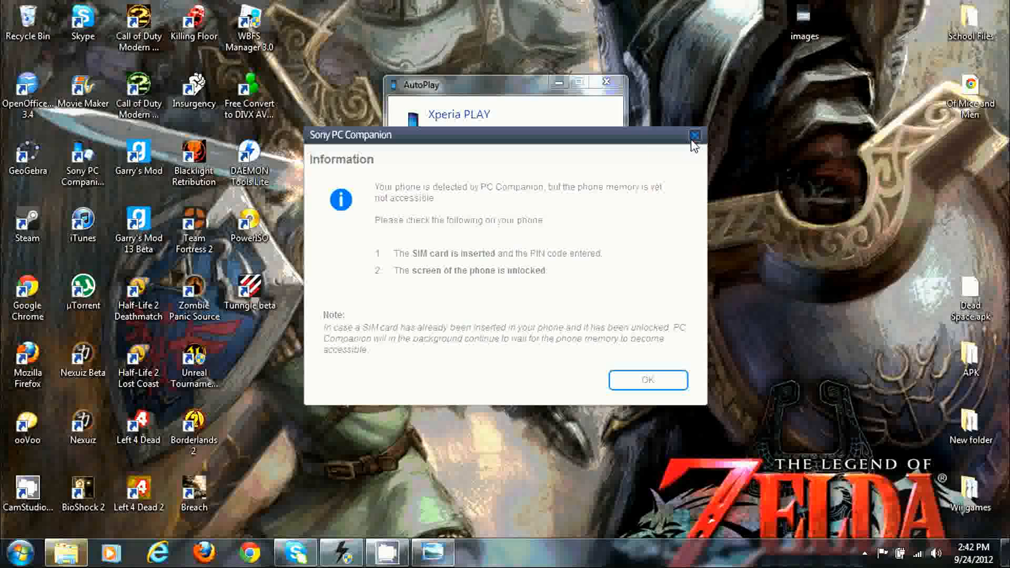
Dismiss the phone-memory notice and software update offer, then close PC Companion and Xperia PLAY AutoPlay
{"action": "left_click", "coordinate": [646, 379]}
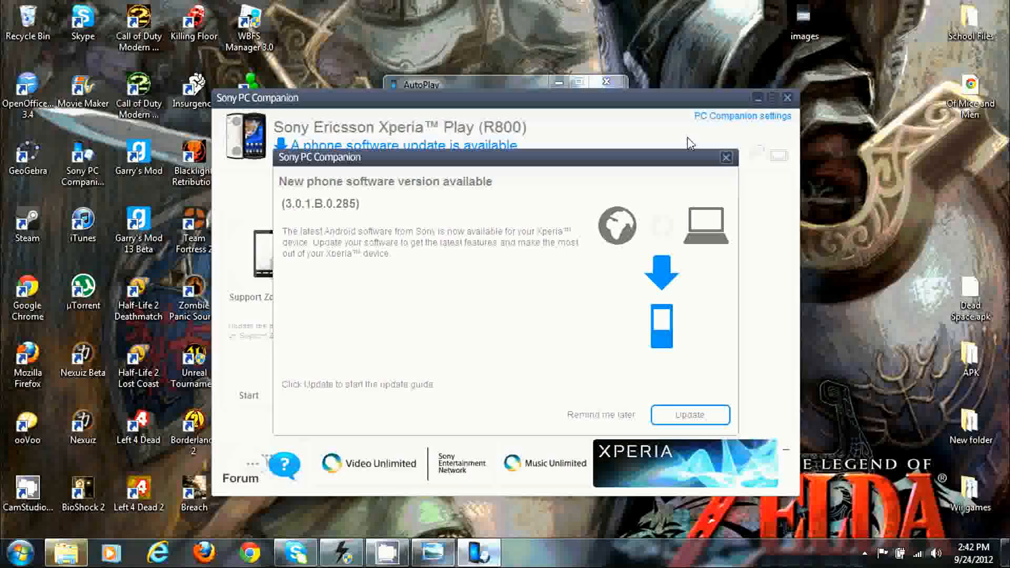
{"action": "left_click", "coordinate": [725, 157]}
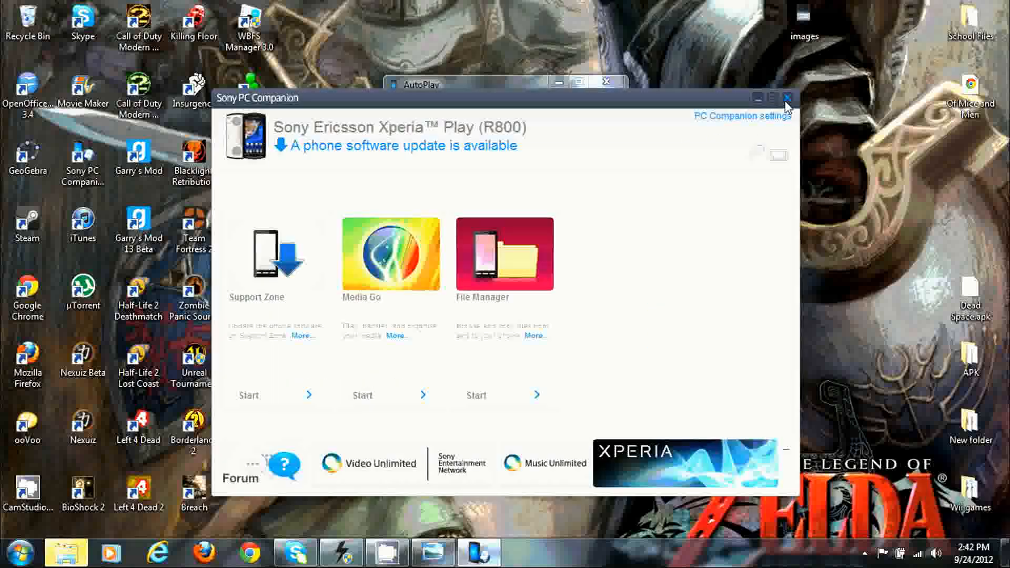
{"action": "left_click", "coordinate": [786, 98]}
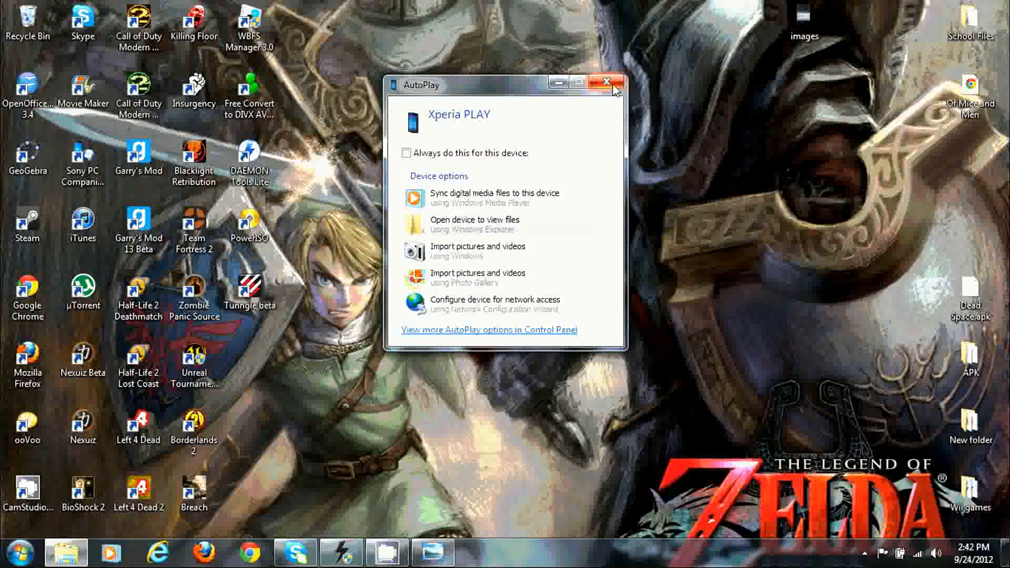
{"action": "left_click", "coordinate": [605, 82]}
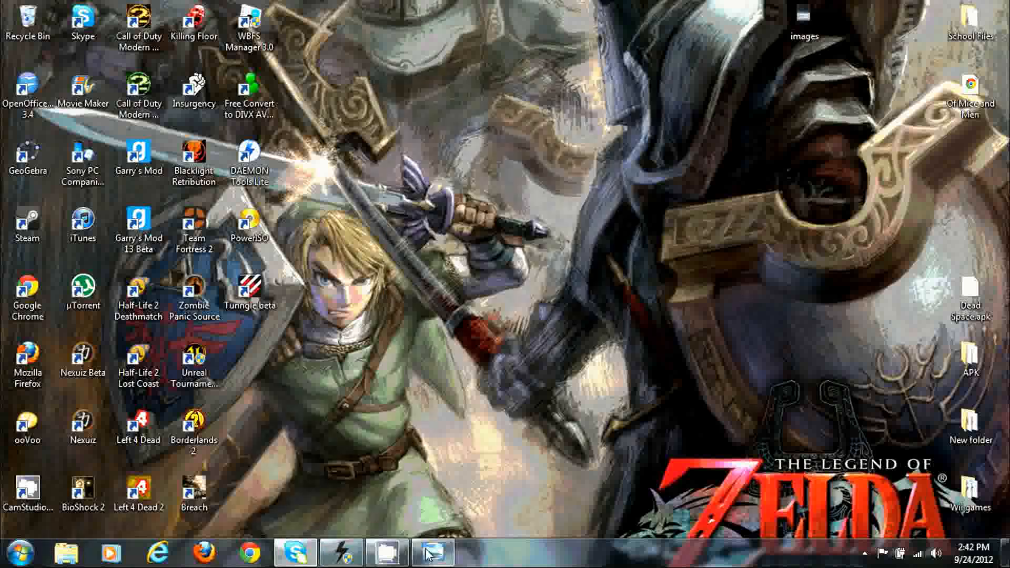
{"action": "mouse_move", "coordinate": [496, 191]}
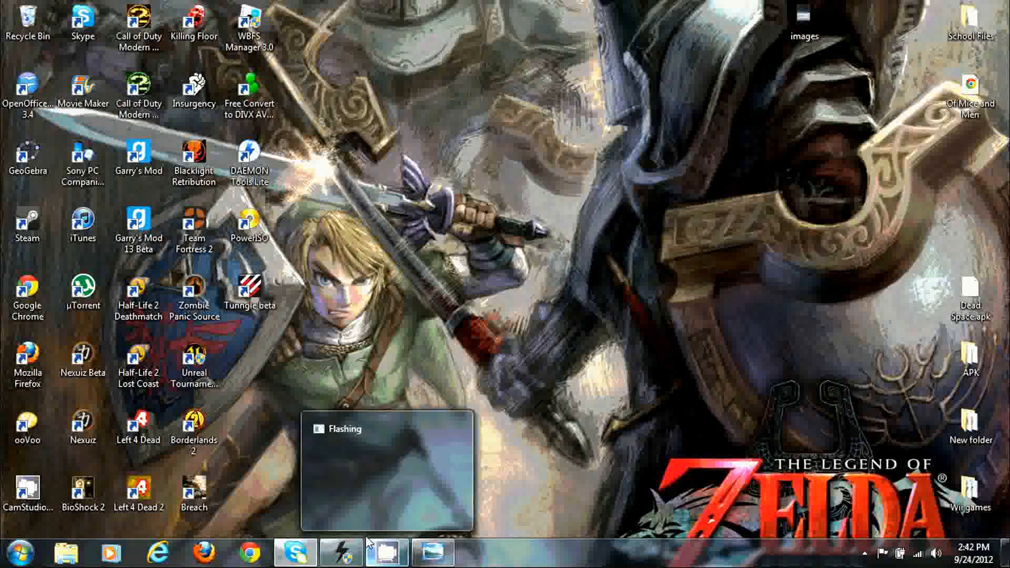
Restore Flashtool, dismiss the PC Companion prompt, and start the Flash mode selector
{"action": "left_click", "coordinate": [386, 470]}
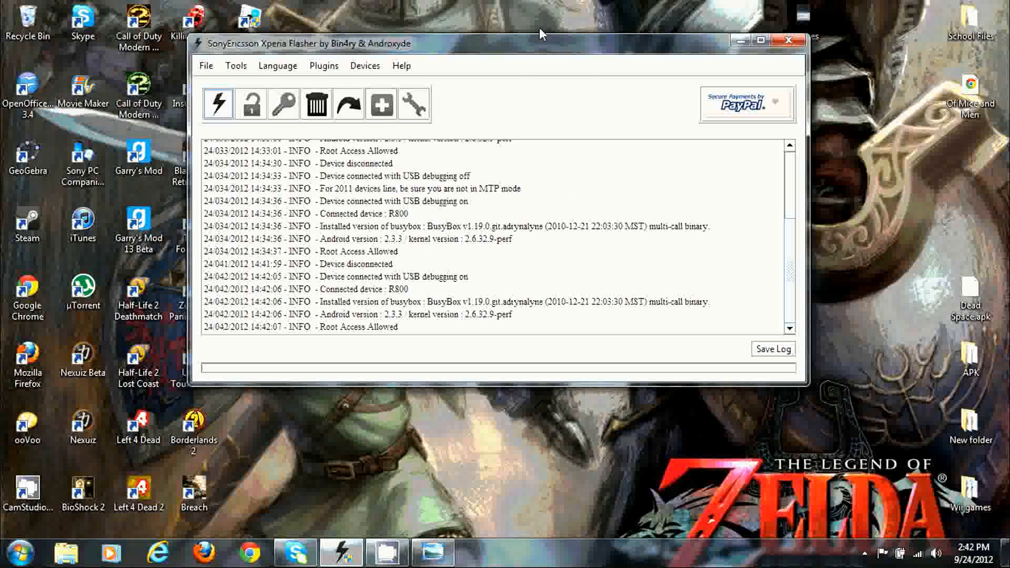
{"action": "mouse_move", "coordinate": [526, 55]}
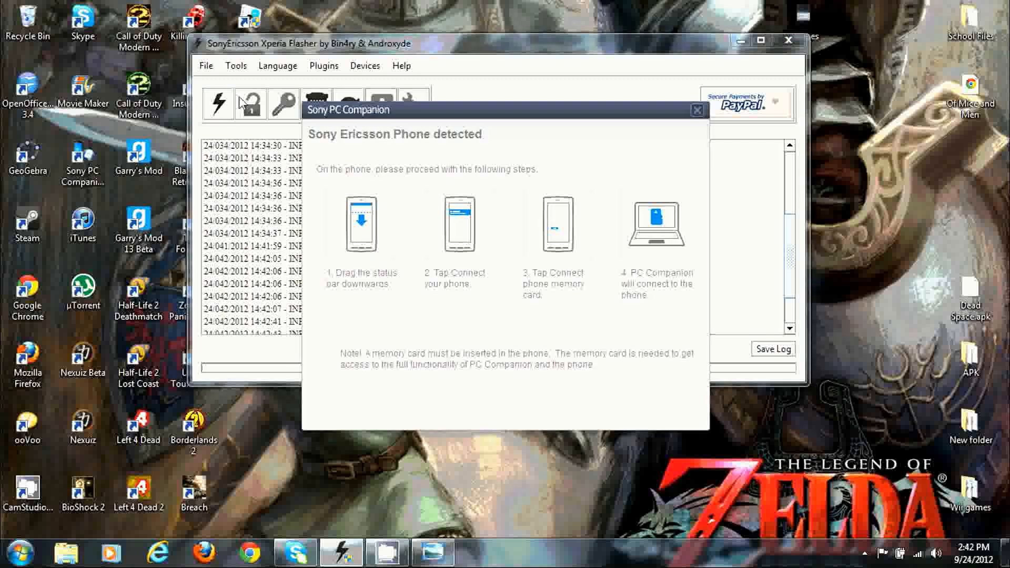
{"action": "left_click", "coordinate": [695, 109]}
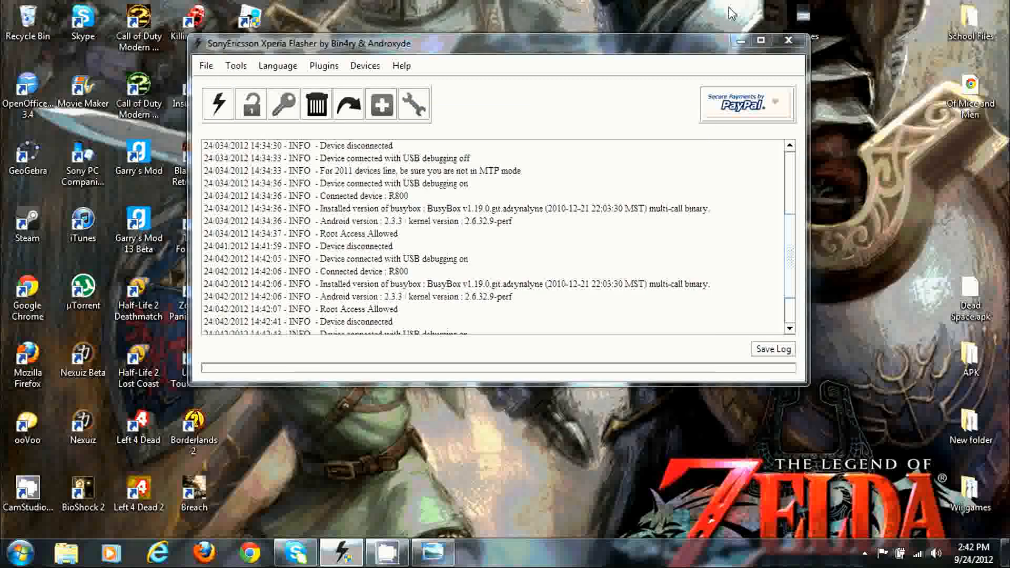
{"action": "left_click", "coordinate": [219, 104]}
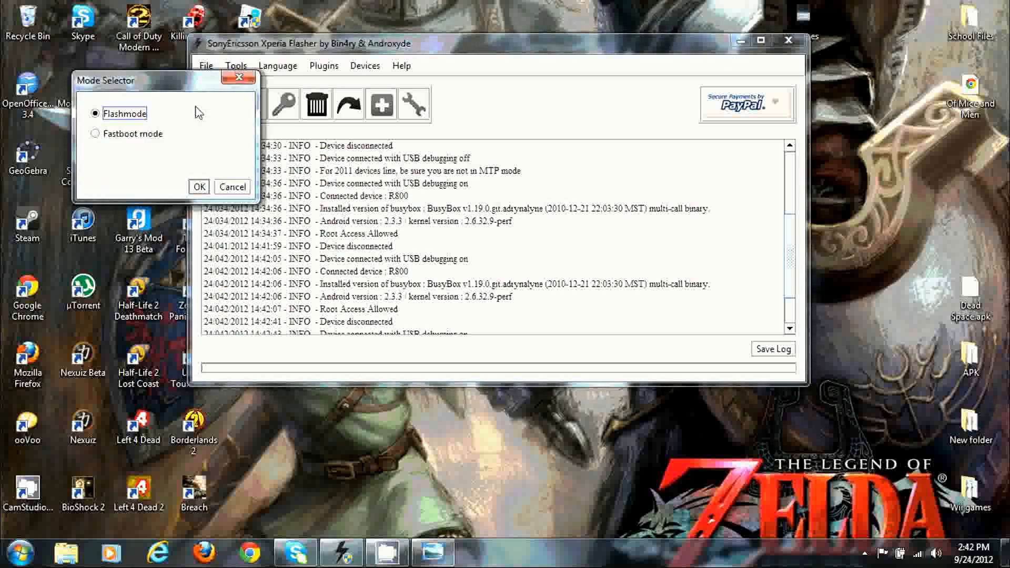
Choose Flashmode and the Xperia_Play 3.0.1.B.0.270 firmware, keeping Wipe data and Wipe cache enabled
{"action": "left_click", "coordinate": [199, 187]}
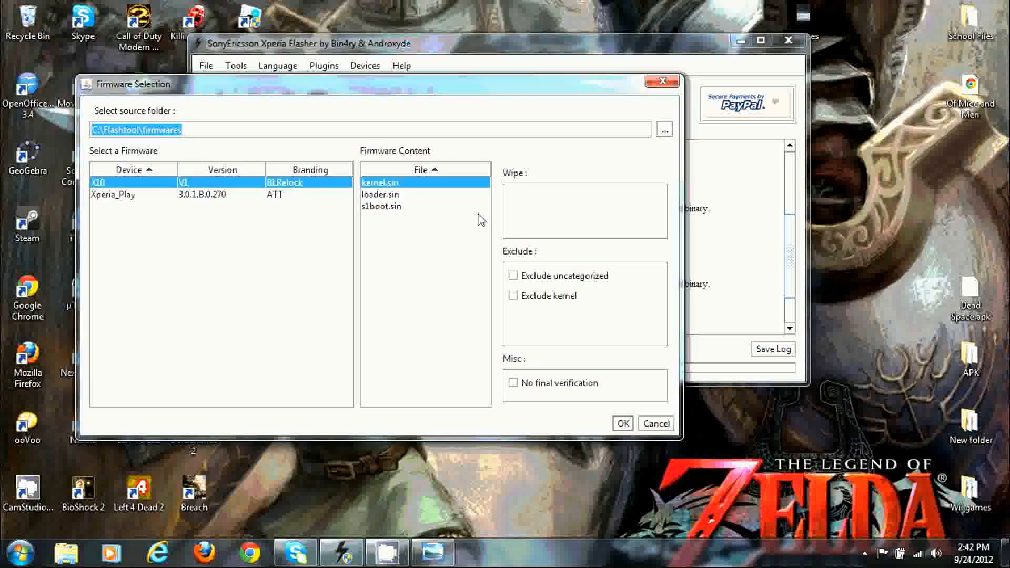
{"action": "mouse_move", "coordinate": [418, 492]}
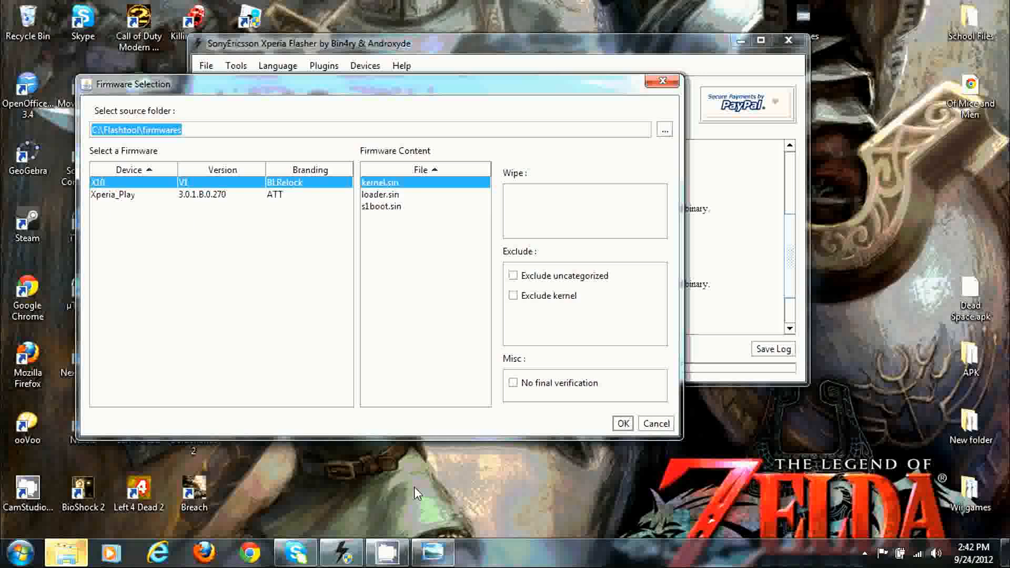
{"action": "left_click", "coordinate": [113, 193]}
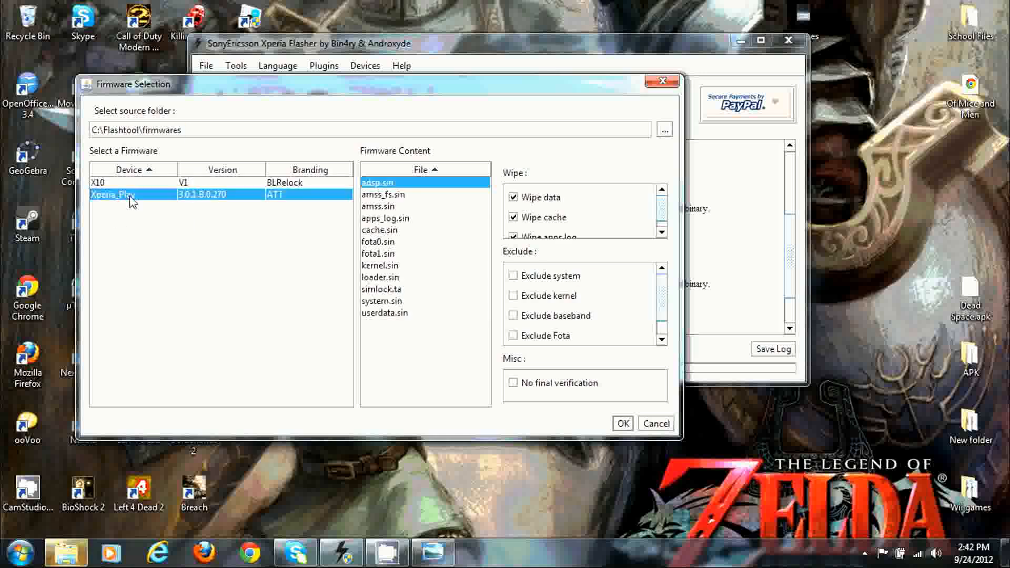
{"action": "mouse_move", "coordinate": [368, 171]}
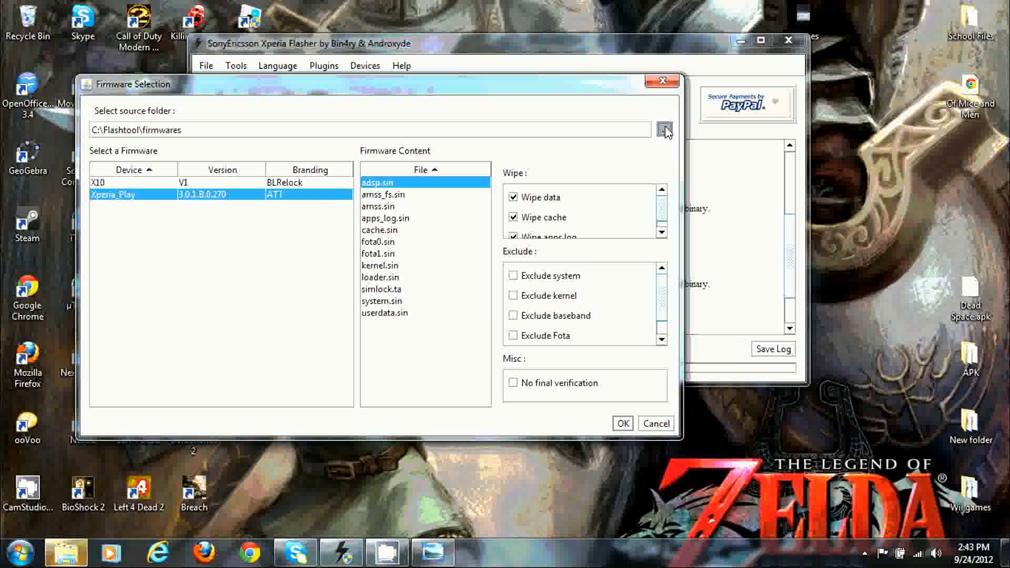
{"action": "left_click", "coordinate": [663, 129]}
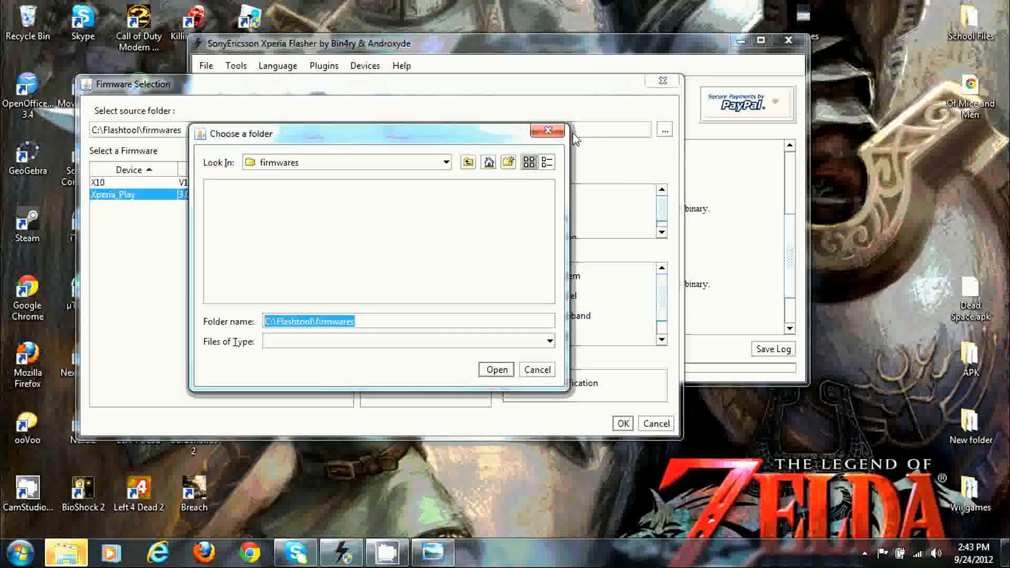
{"action": "left_click", "coordinate": [495, 369]}
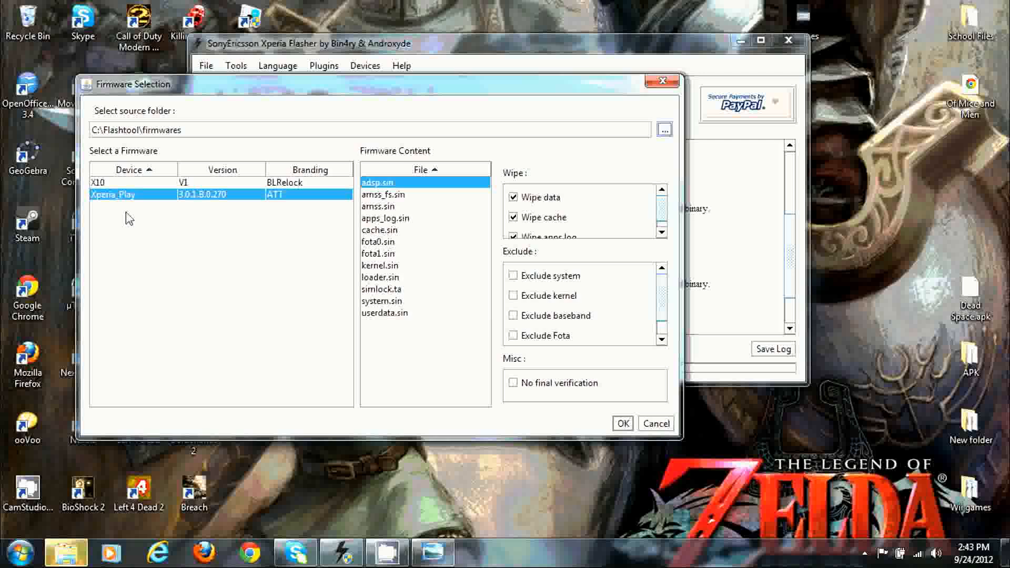
{"action": "mouse_move", "coordinate": [90, 288]}
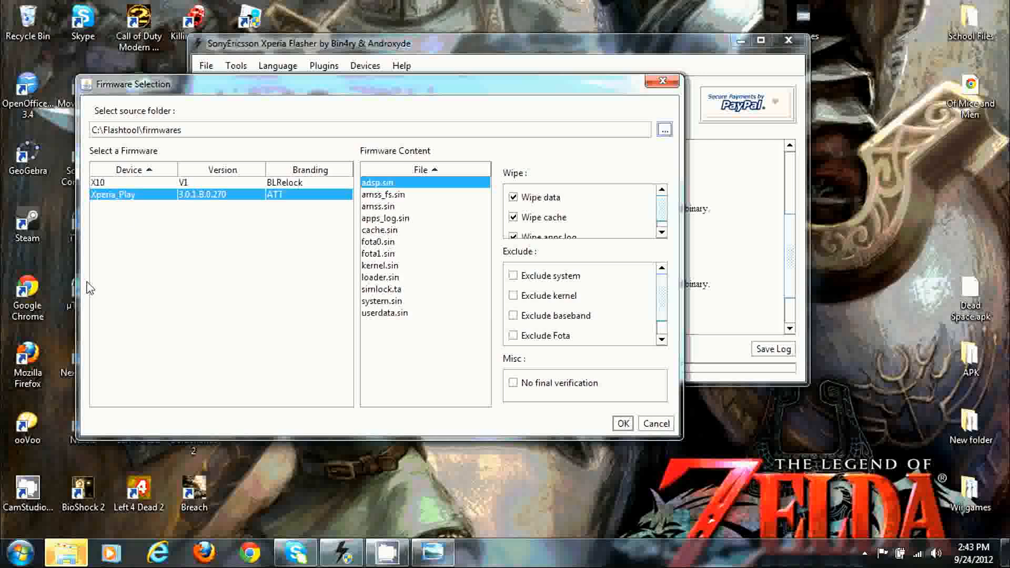
{"action": "mouse_move", "coordinate": [393, 337]}
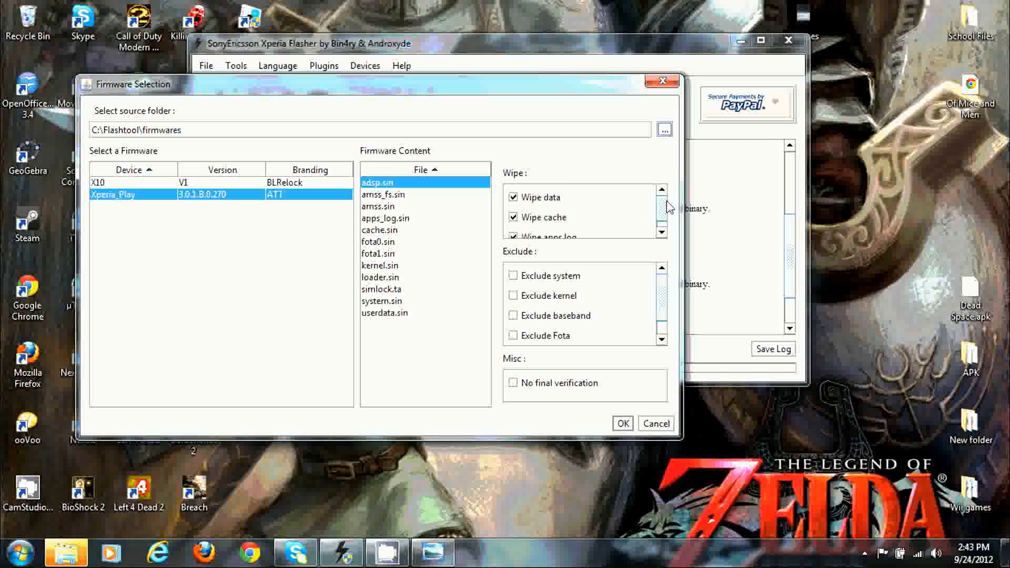
{"action": "left_click", "coordinate": [514, 196]}
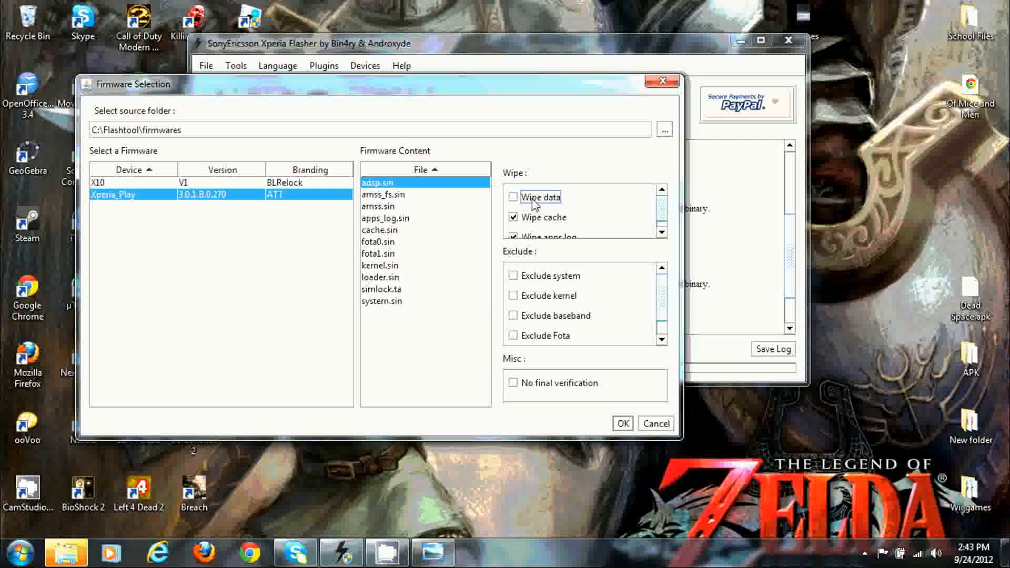
{"action": "left_click", "coordinate": [514, 197]}
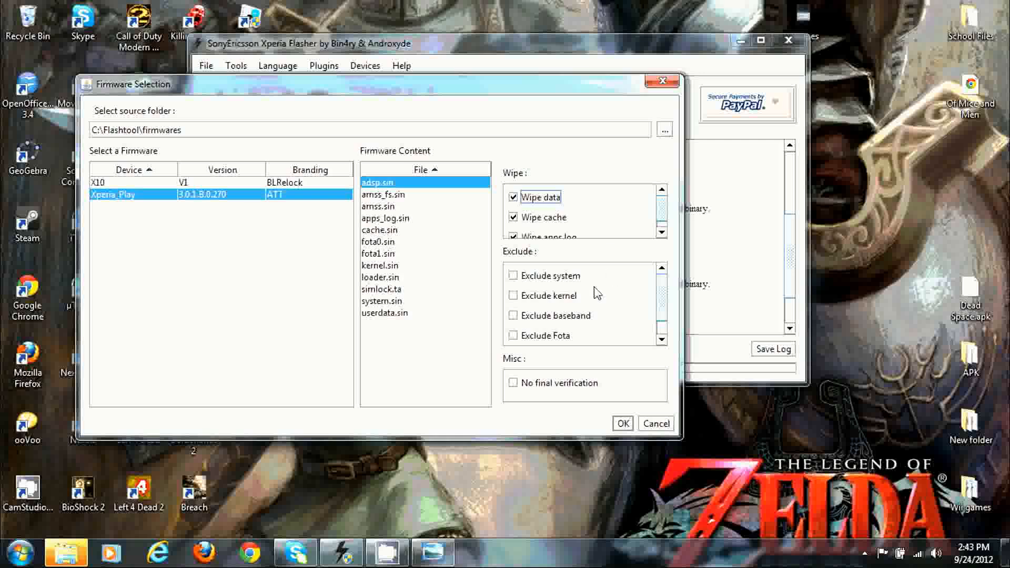
{"action": "mouse_move", "coordinate": [641, 236]}
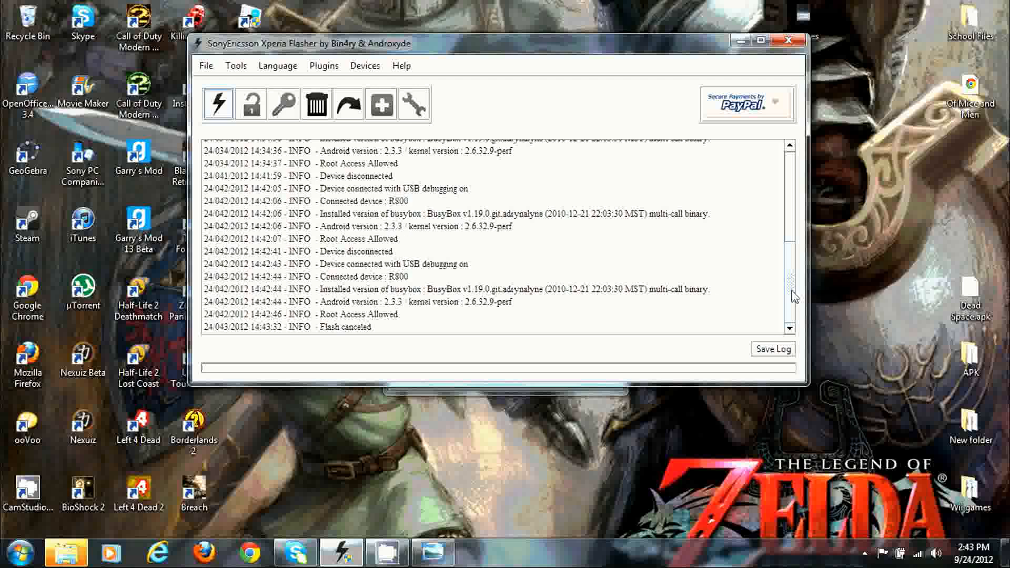
{"action": "mouse_move", "coordinate": [362, 351]}
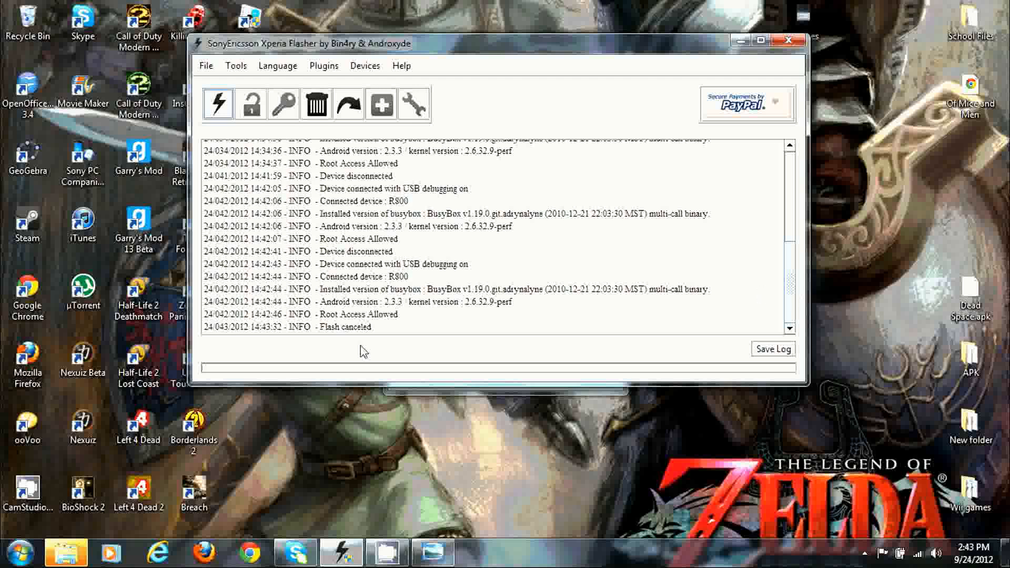
{"action": "mouse_move", "coordinate": [458, 357]}
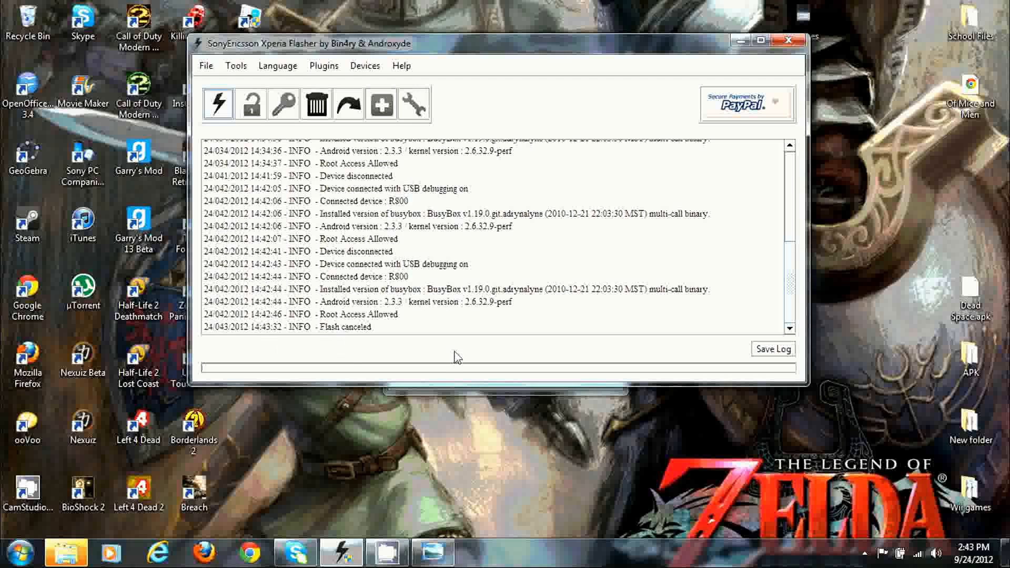
{"action": "mouse_move", "coordinate": [540, 365]}
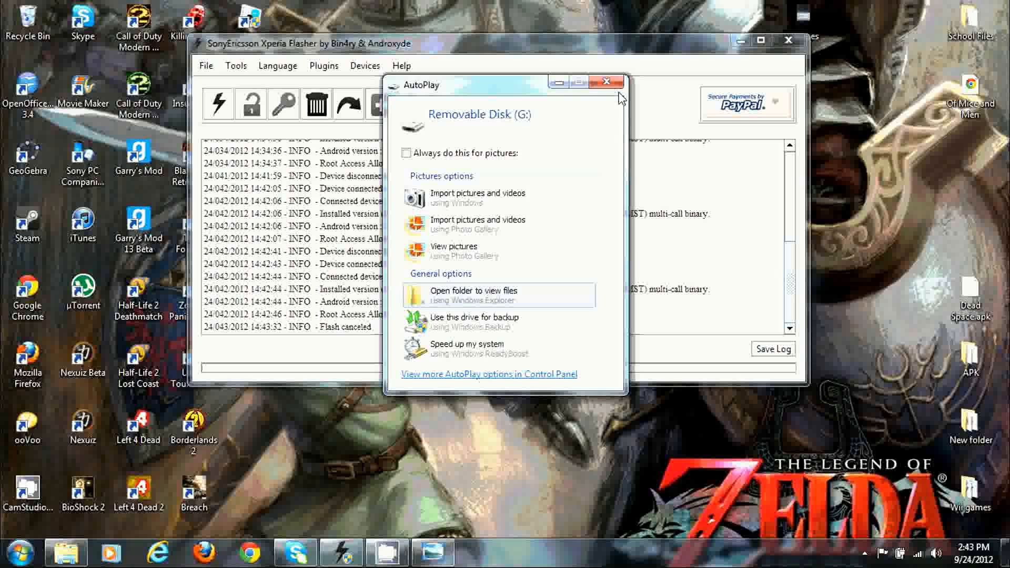
Dismiss the removable-disk AutoPlay prompt after the flash is canceled
{"action": "left_click", "coordinate": [606, 81]}
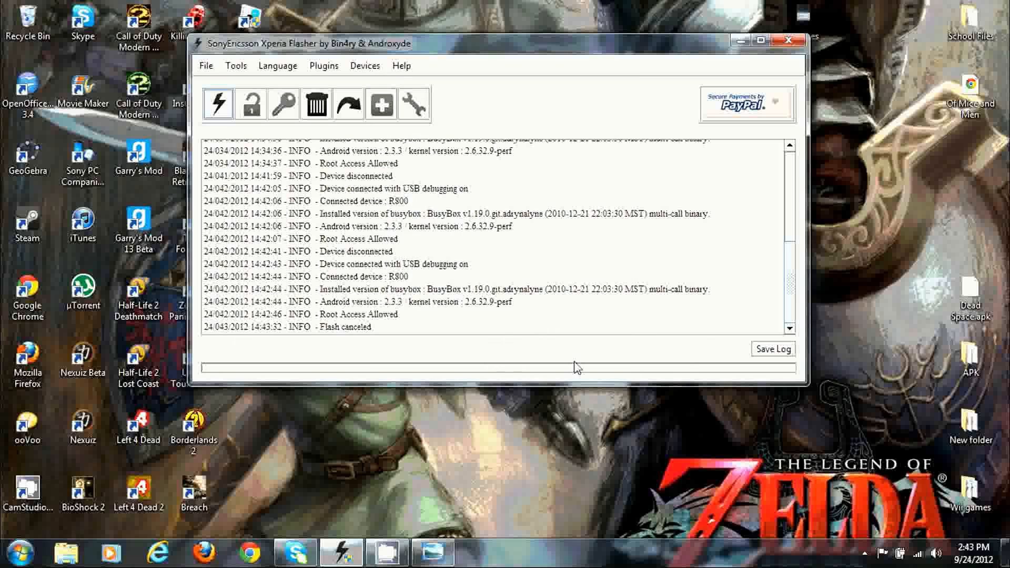
{"action": "mouse_move", "coordinate": [278, 365]}
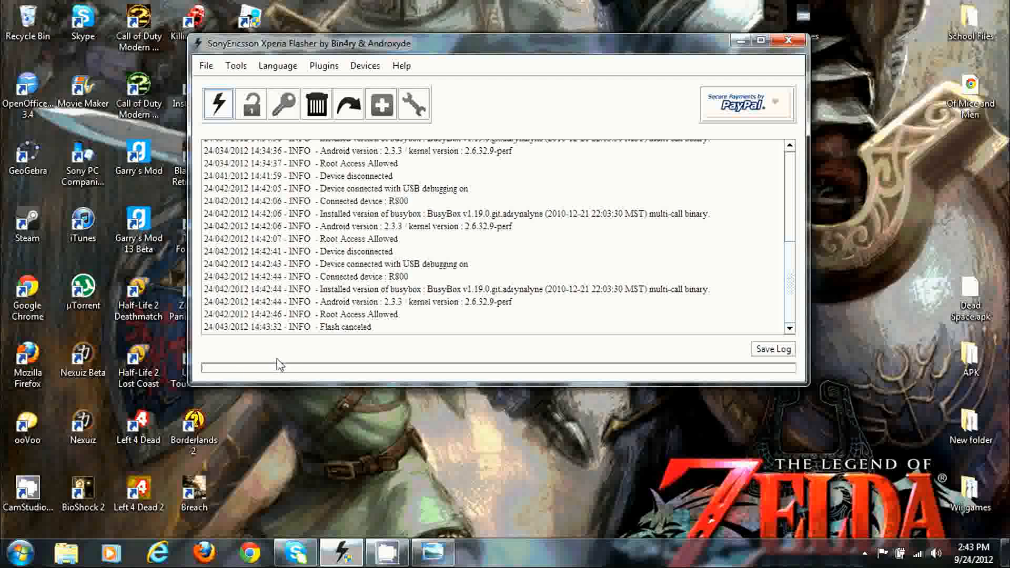
{"action": "mouse_move", "coordinate": [746, 385]}
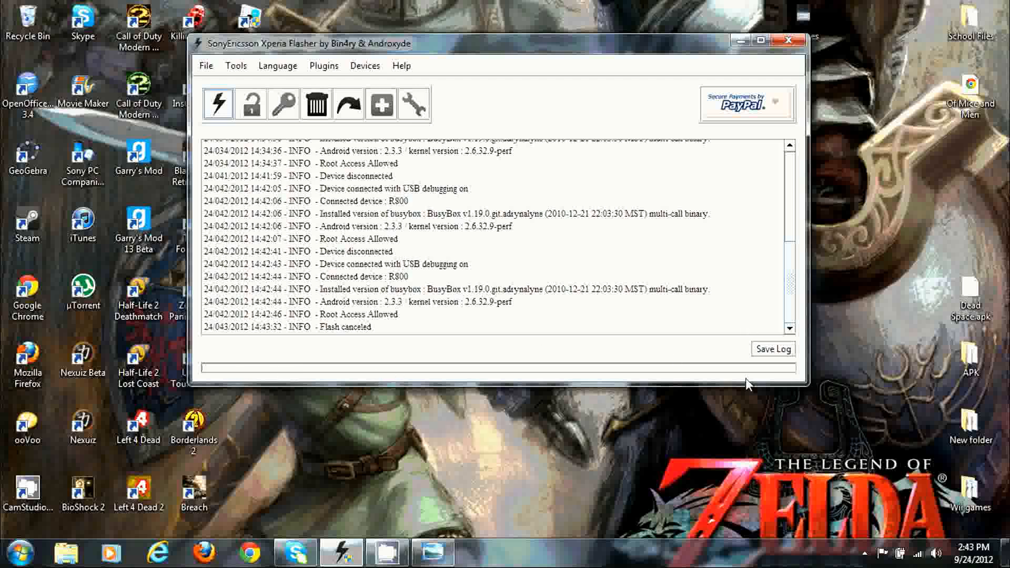
{"action": "mouse_move", "coordinate": [581, 364]}
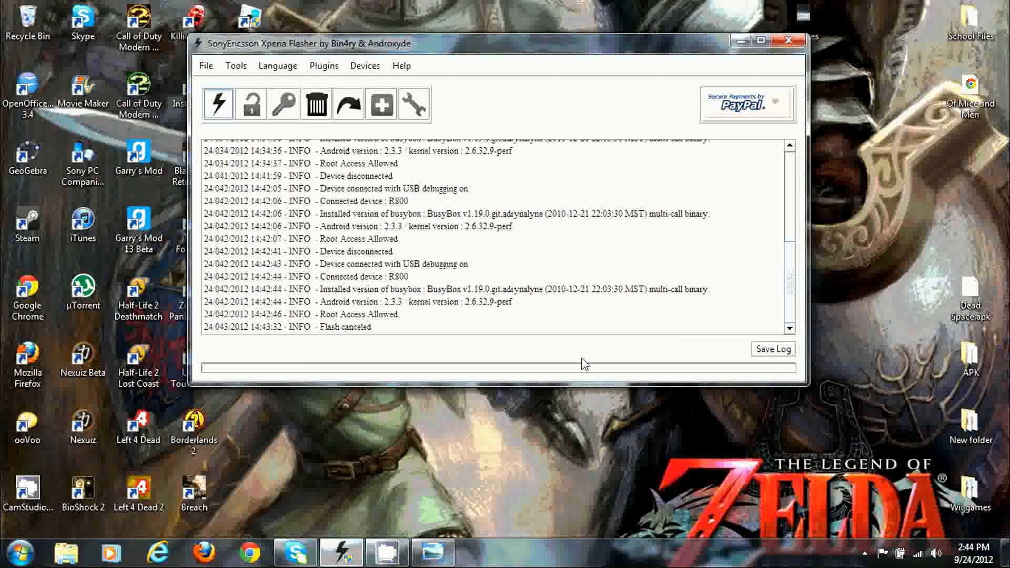
{"action": "mouse_move", "coordinate": [452, 308]}
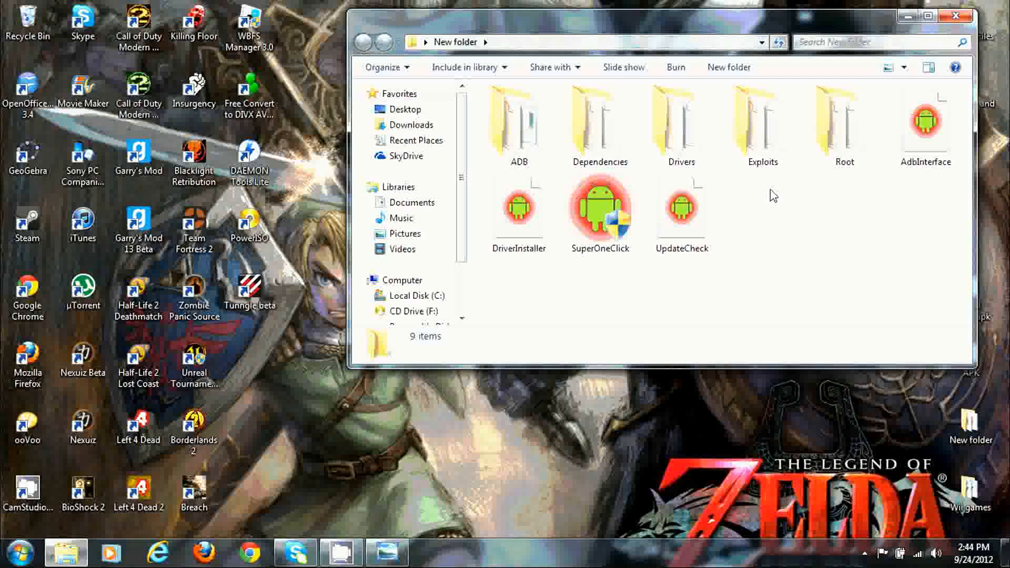
Launch the SuperOneClick application from the New folder window
{"action": "left_click", "coordinate": [599, 211]}
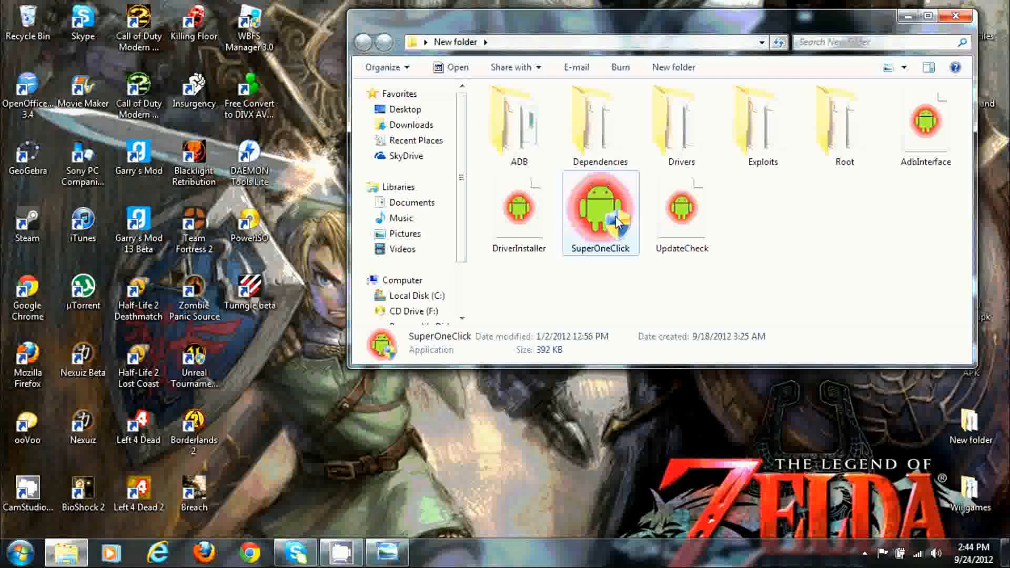
{"action": "double_click", "coordinate": [600, 212]}
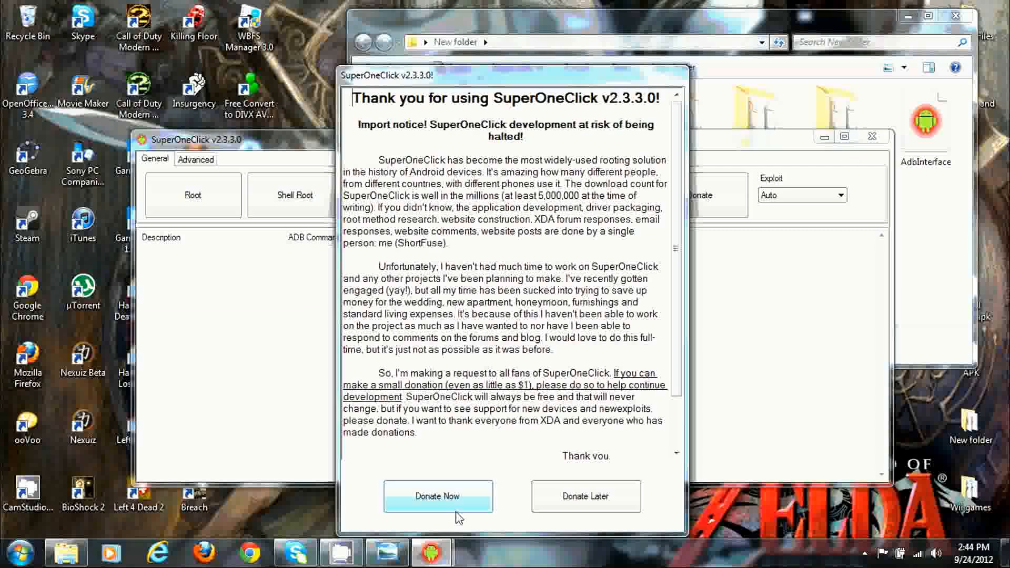
Get past SuperOneClick's donation notice to its main rooting window, then close it
{"action": "left_click", "coordinate": [584, 495]}
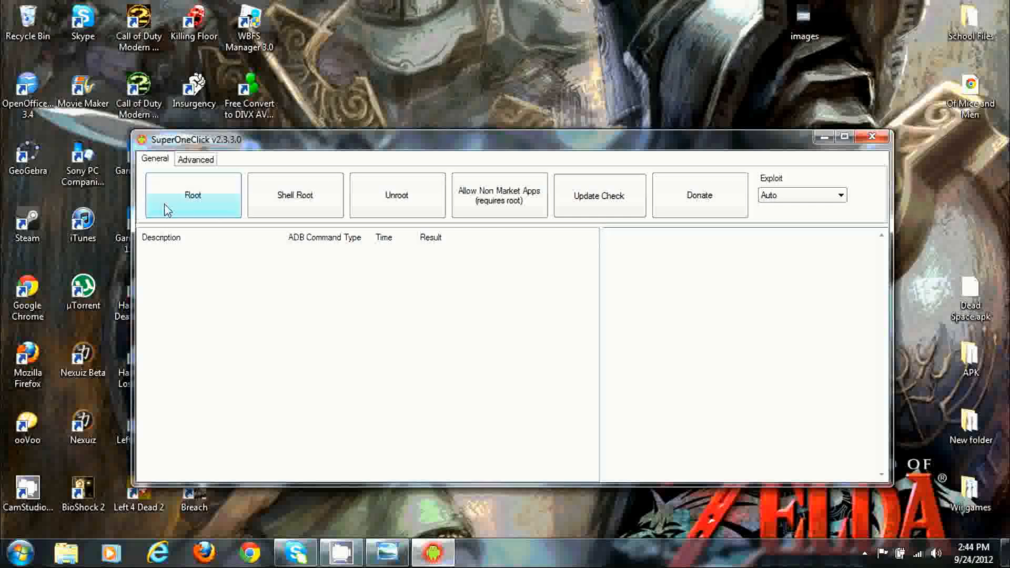
{"action": "mouse_move", "coordinate": [222, 498]}
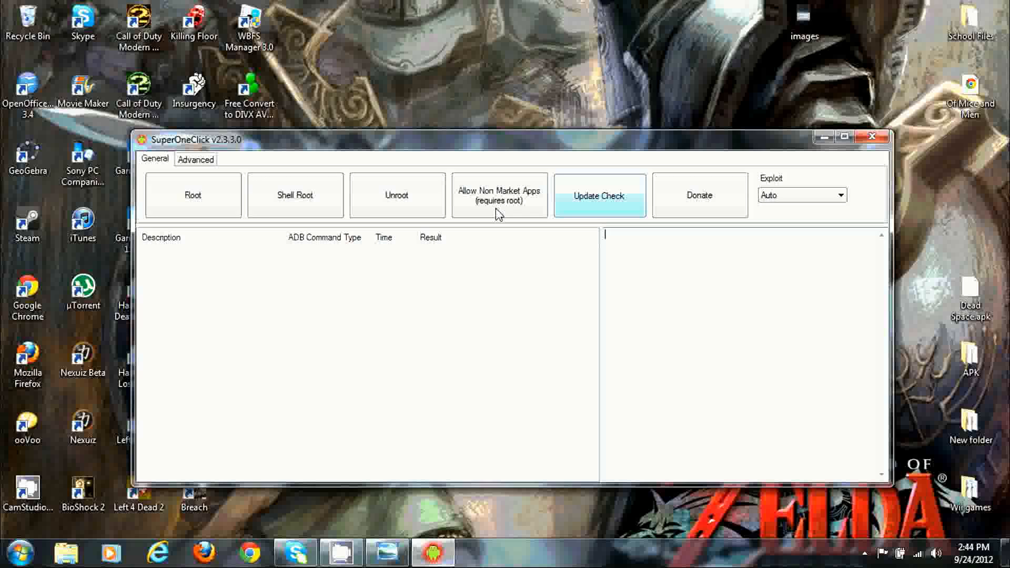
{"action": "mouse_move", "coordinate": [554, 145]}
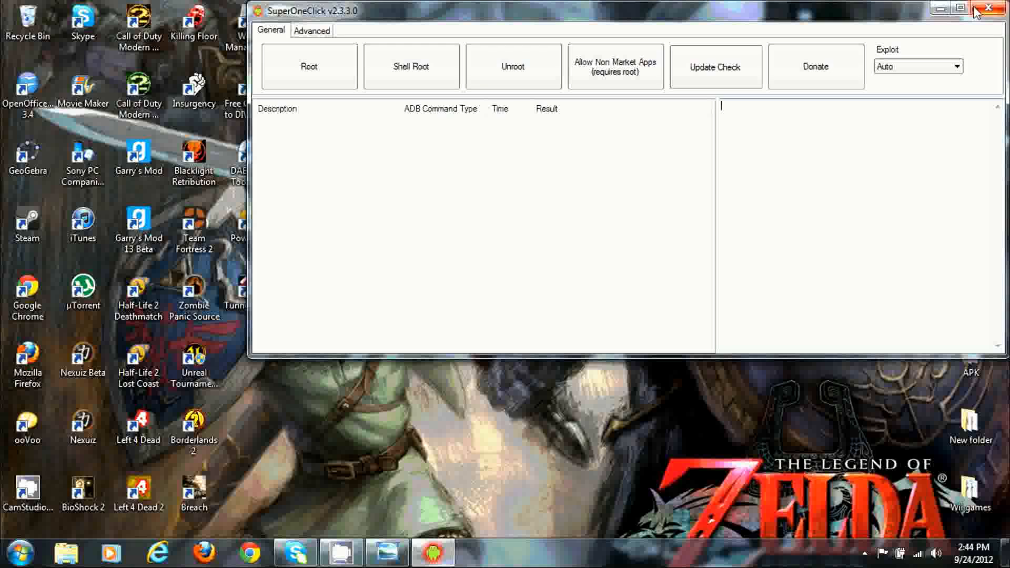
{"action": "left_click", "coordinate": [1003, 9]}
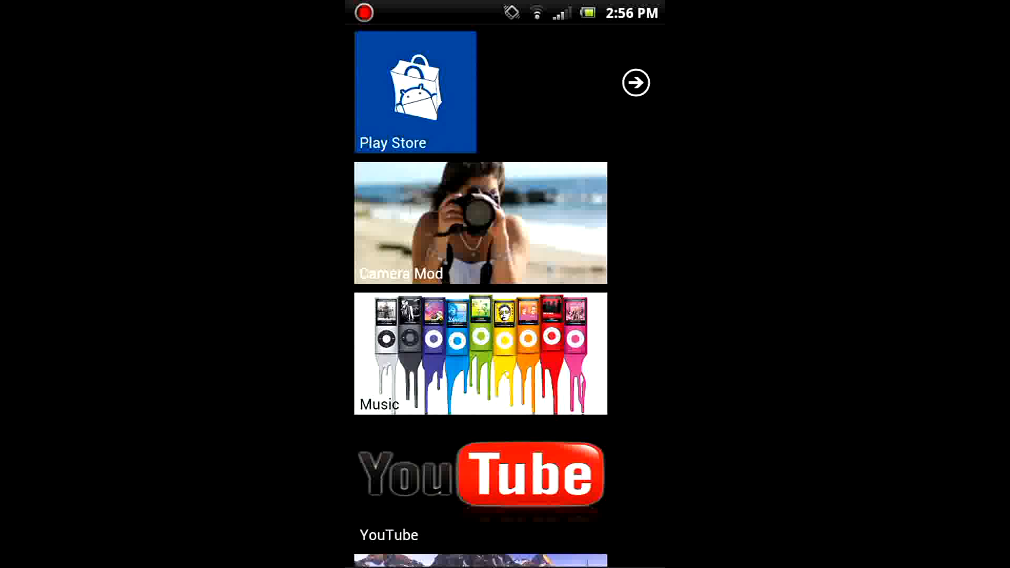
Browse the launcher's full alphabetical app list, then launch Google Play from its tile
{"action": "left_click", "coordinate": [635, 82]}
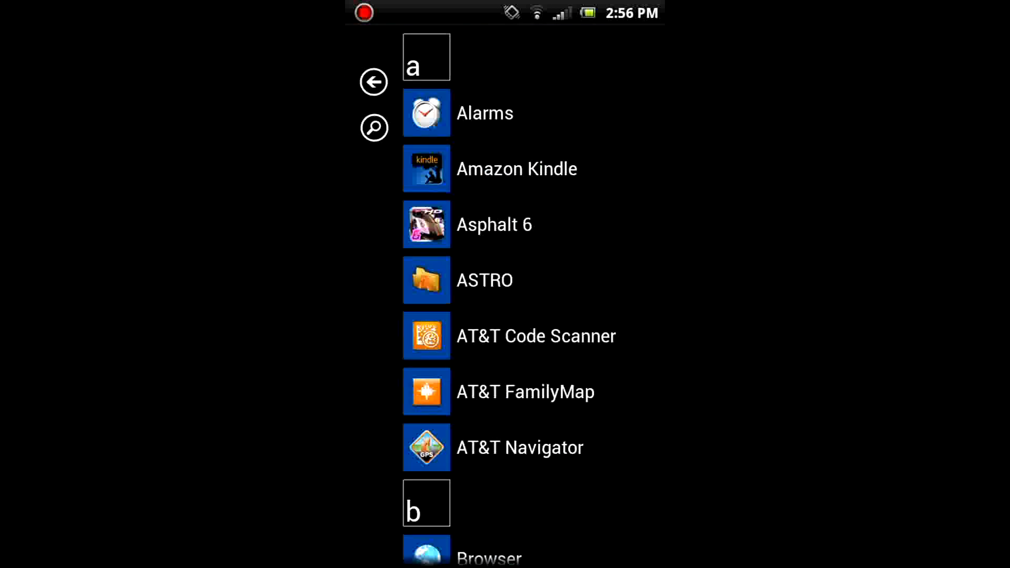
{"action": "scroll", "scroll_direction": "down", "scroll_amount": 3}
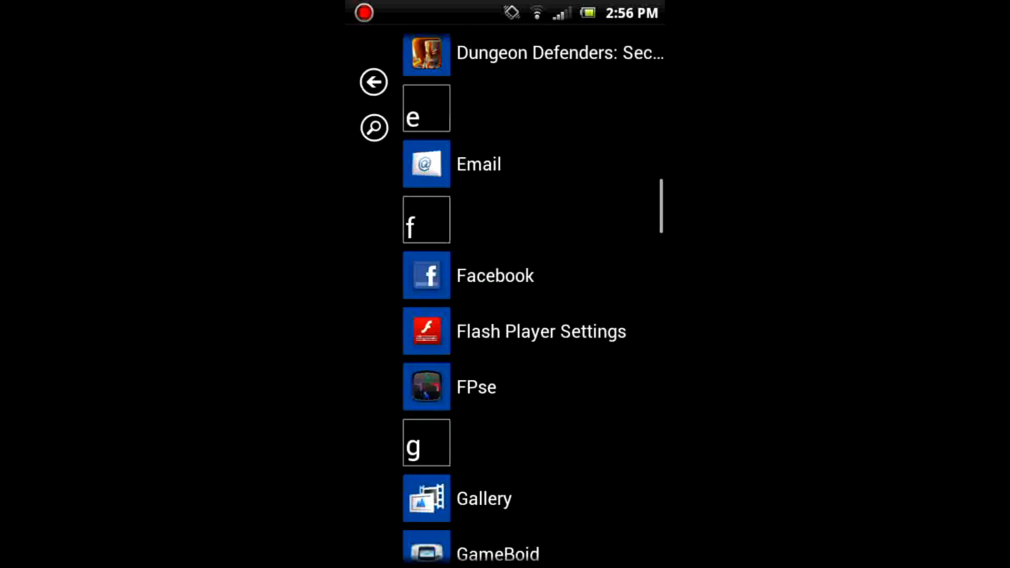
{"action": "scroll", "scroll_direction": "down", "scroll_amount": 3}
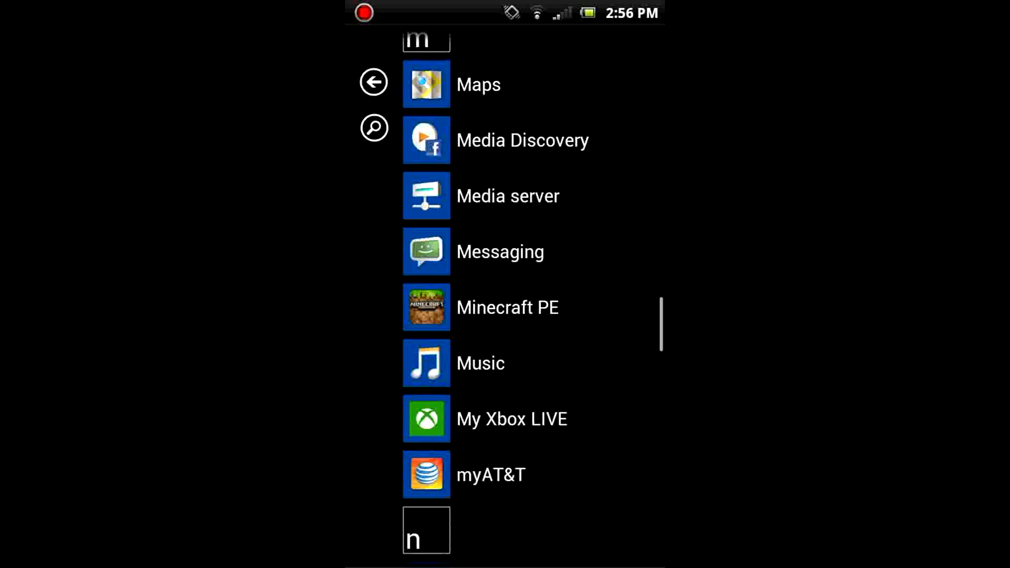
{"action": "scroll", "scroll_direction": "down", "scroll_amount": 3}
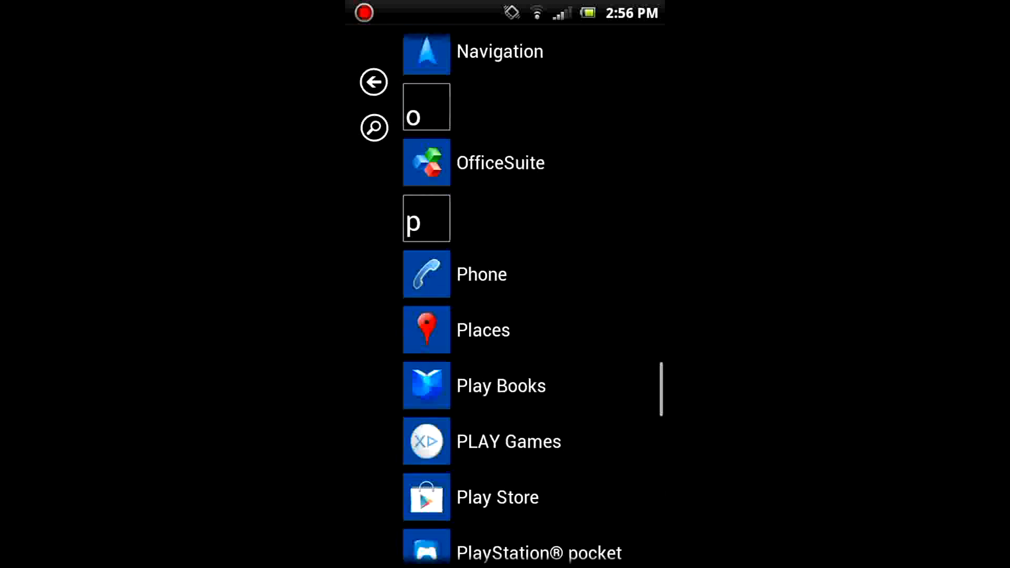
{"action": "scroll", "scroll_direction": "down", "scroll_amount": 3}
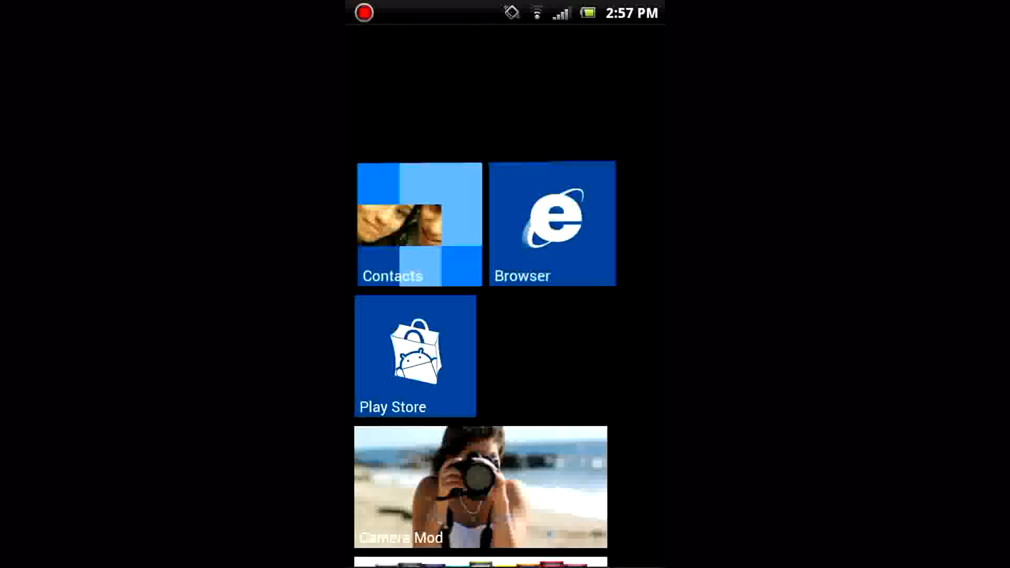
{"action": "left_click", "coordinate": [415, 356]}
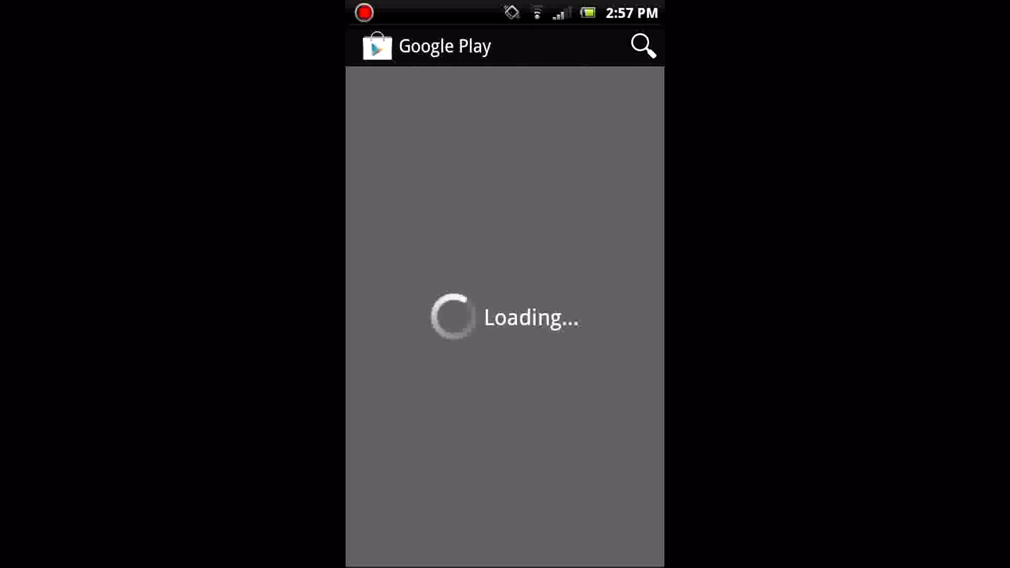
Search the store for 'root' and launch Root Checker by JOEYKRIM from its app page
{"action": "left_click", "coordinate": [641, 46]}
{"action": "type", "text": "r"}
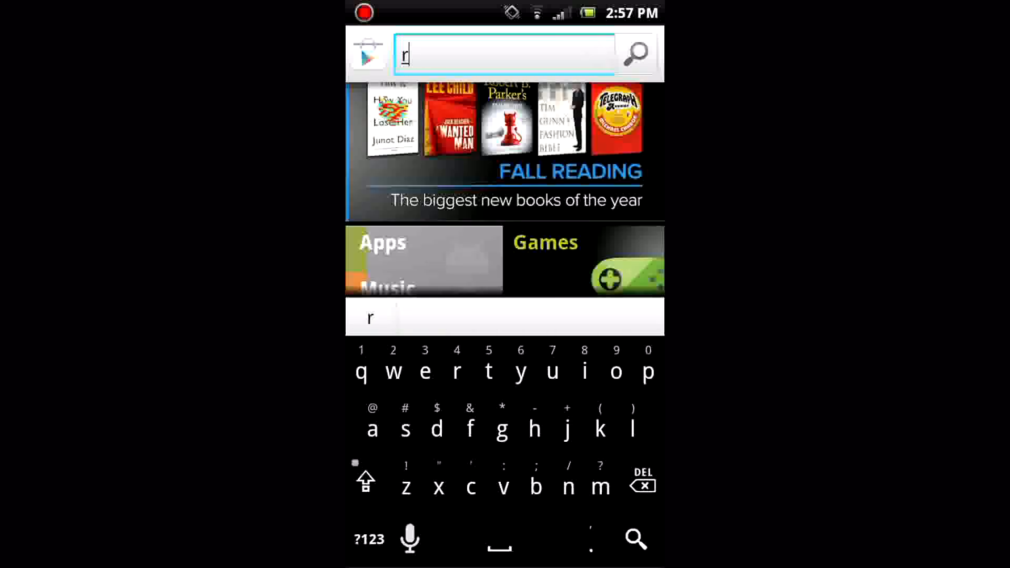
{"action": "type", "text": "oot"}
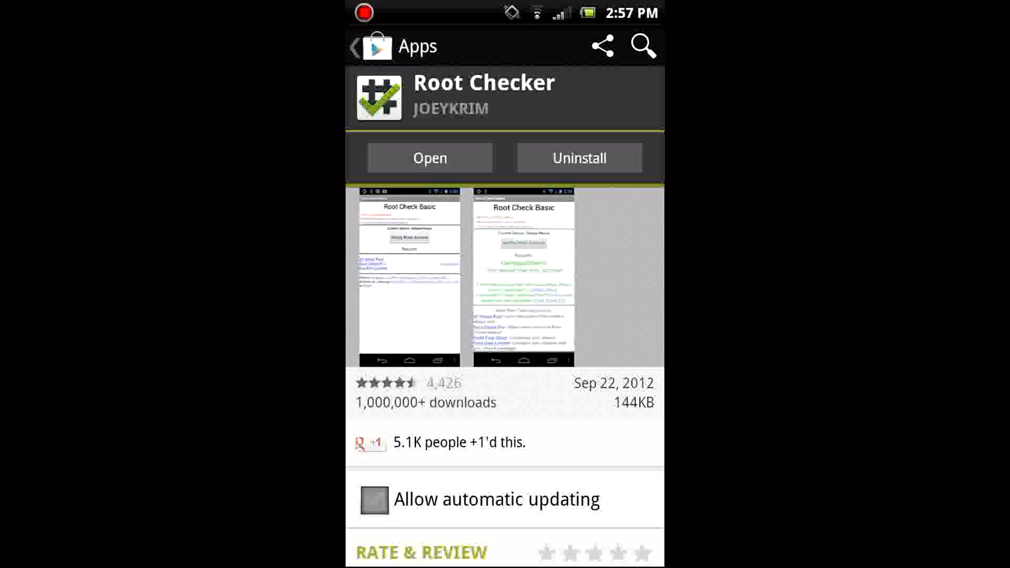
{"action": "left_click", "coordinate": [429, 158]}
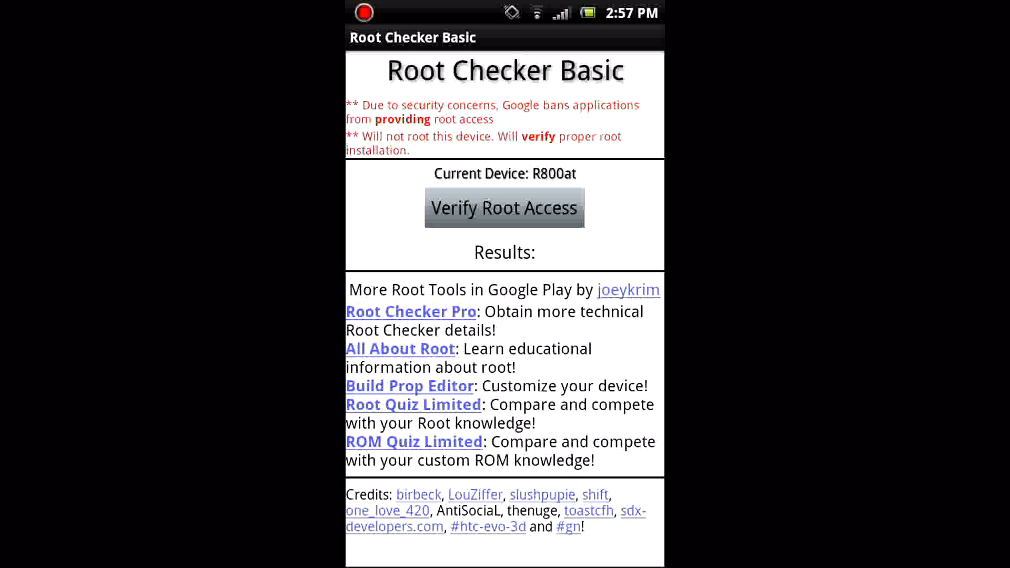
Verify Root Access and read the Congratulations result confirming the R800at is rooted
{"action": "left_click", "coordinate": [503, 207]}
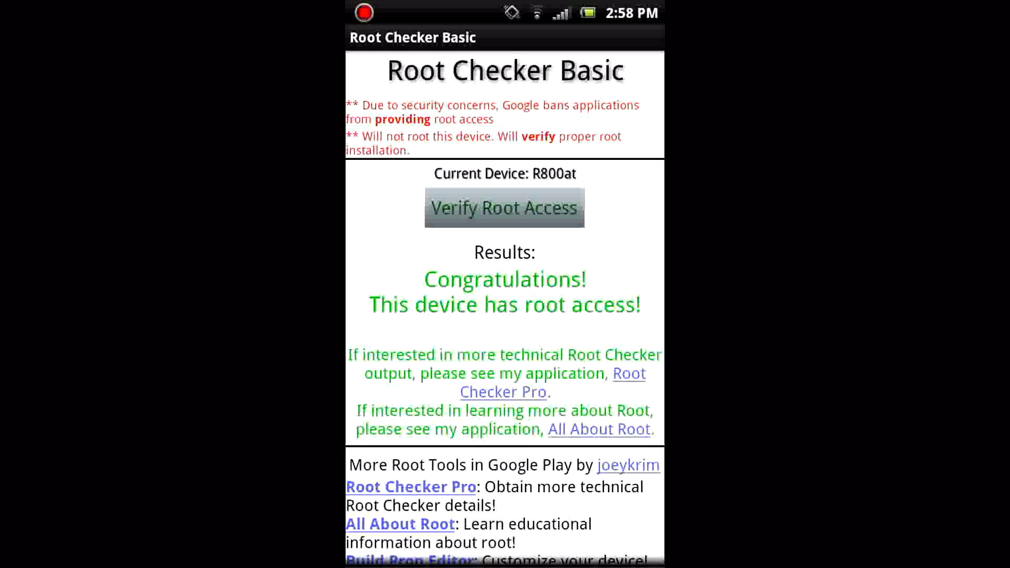
{"action": "scroll", "scroll_direction": "down", "scroll_amount": 3}
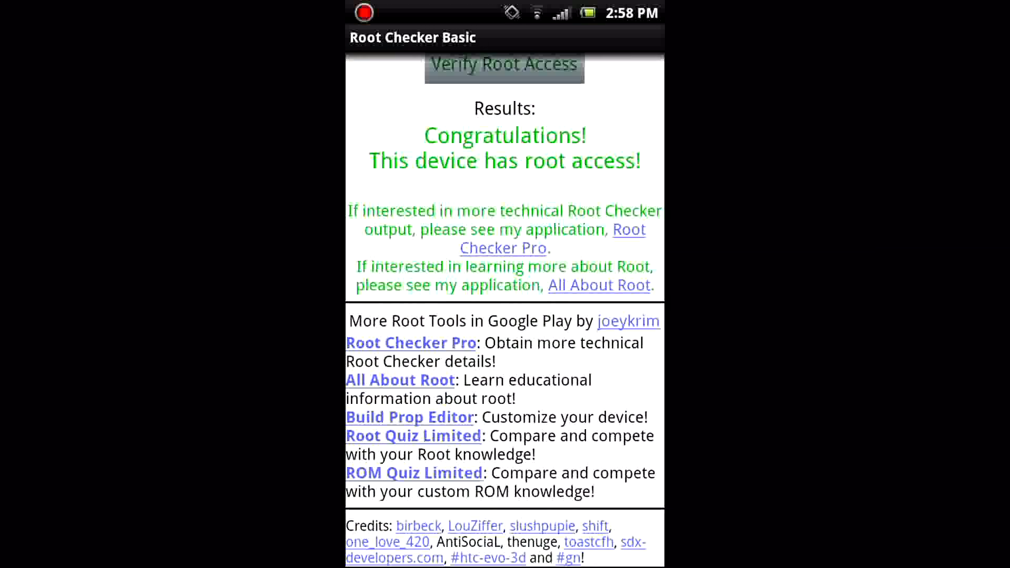